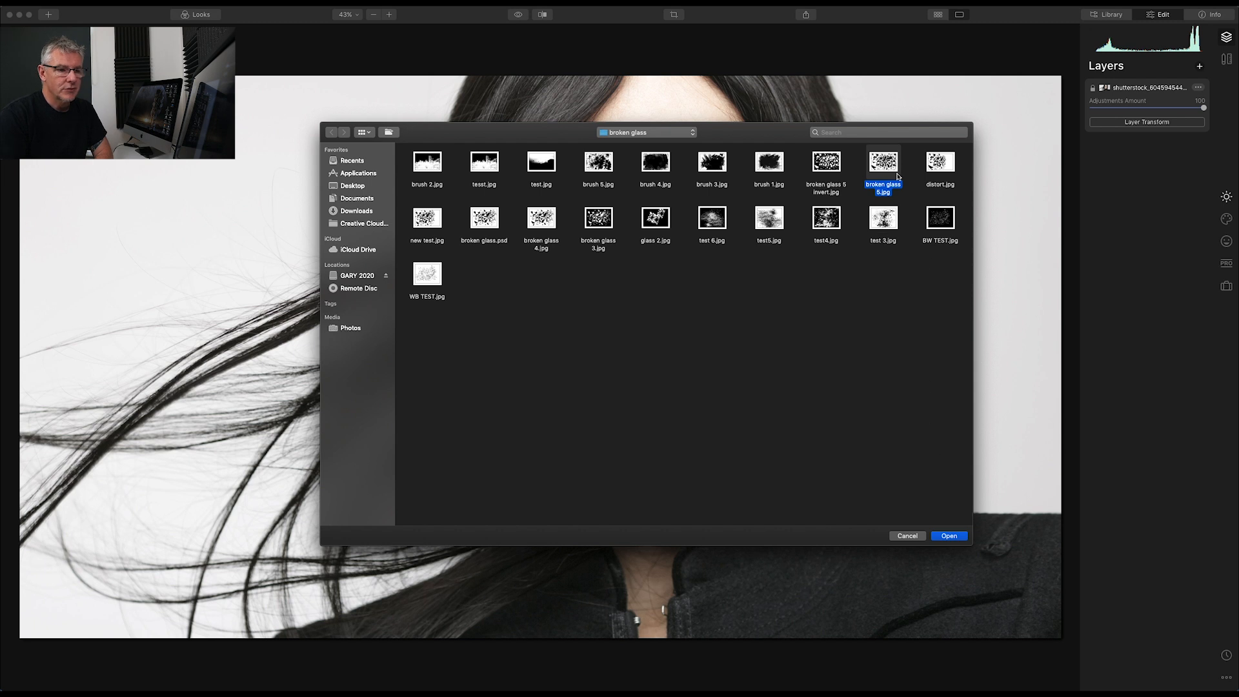
pyautogui.moveTo(850, 329)
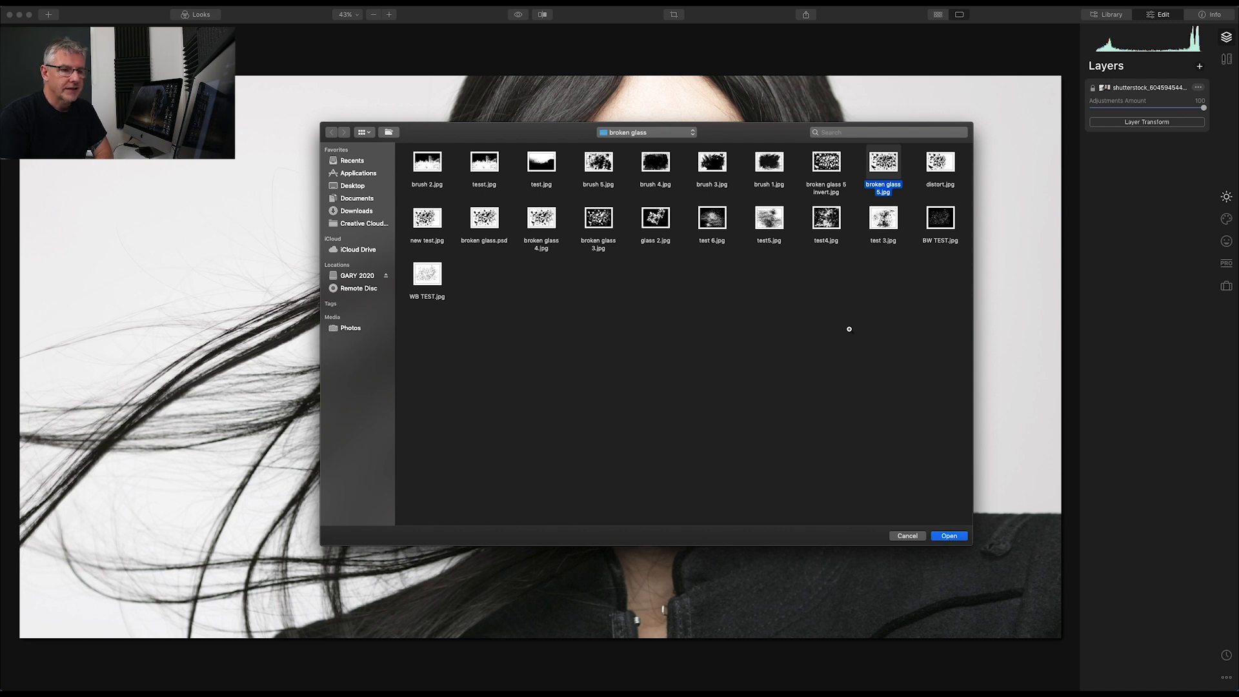
# Layer broken glass 5.jpg over the portrait and, after trying Lighten, Darken and Multiply, blend it with Screen
pyautogui.click(951, 536)
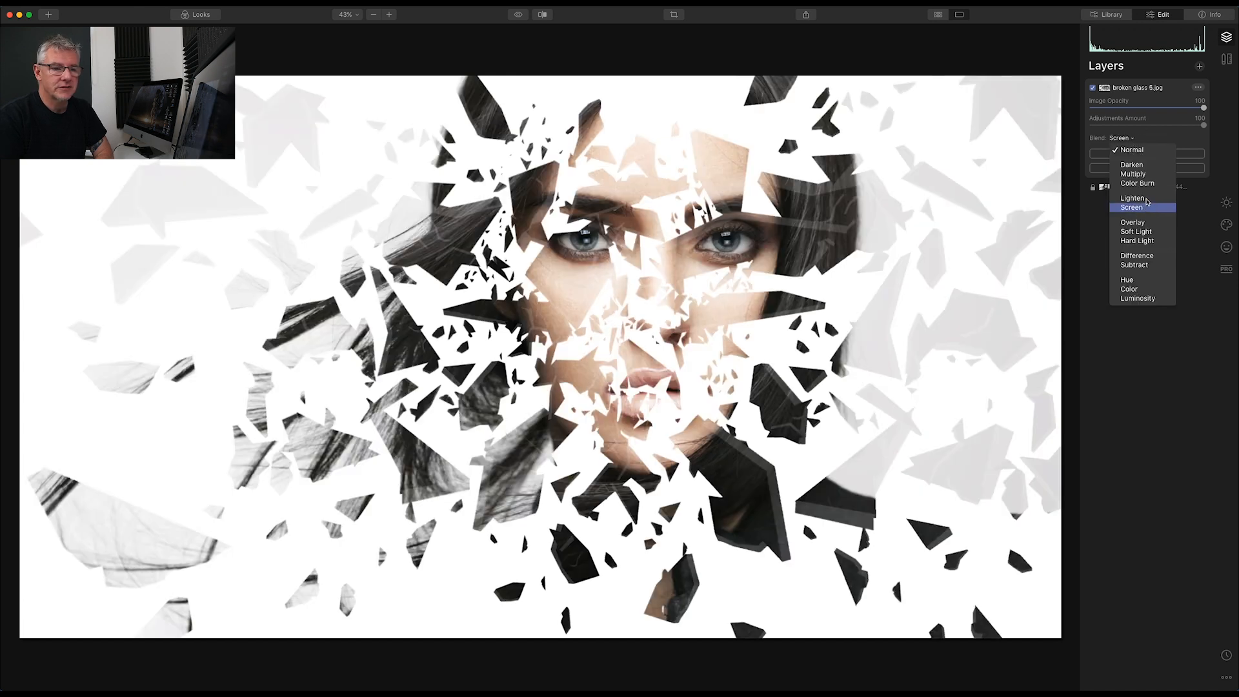
pyautogui.click(1128, 198)
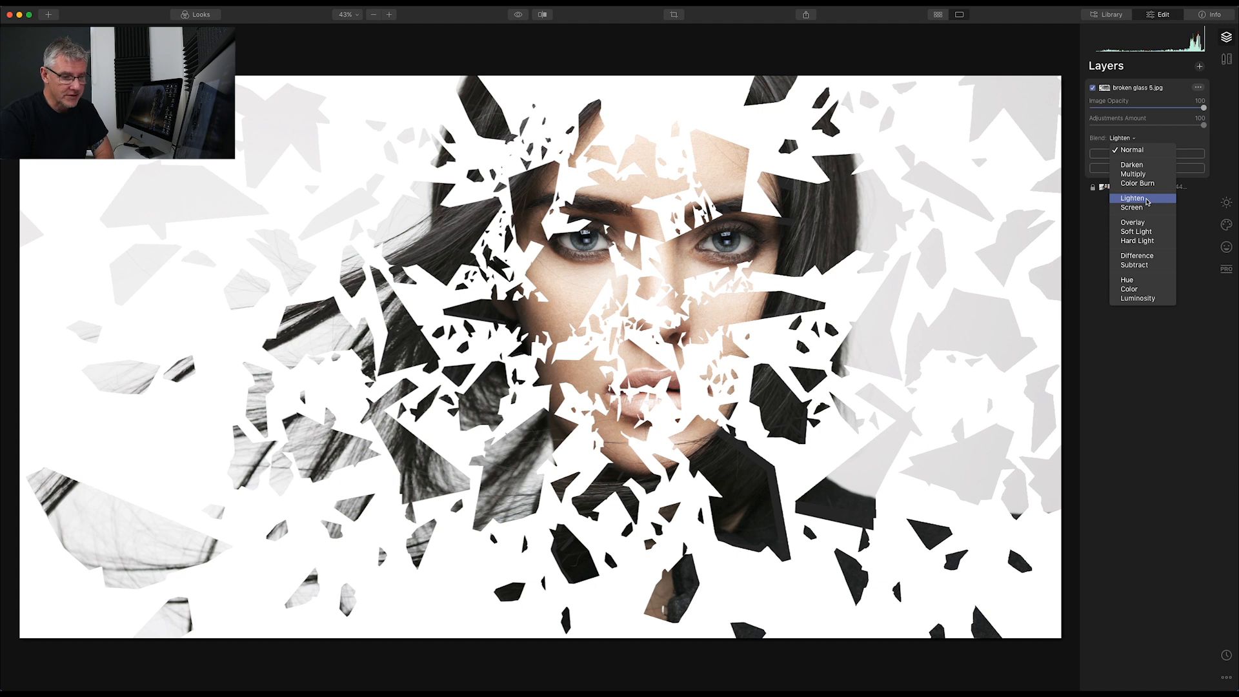
pyautogui.click(1132, 166)
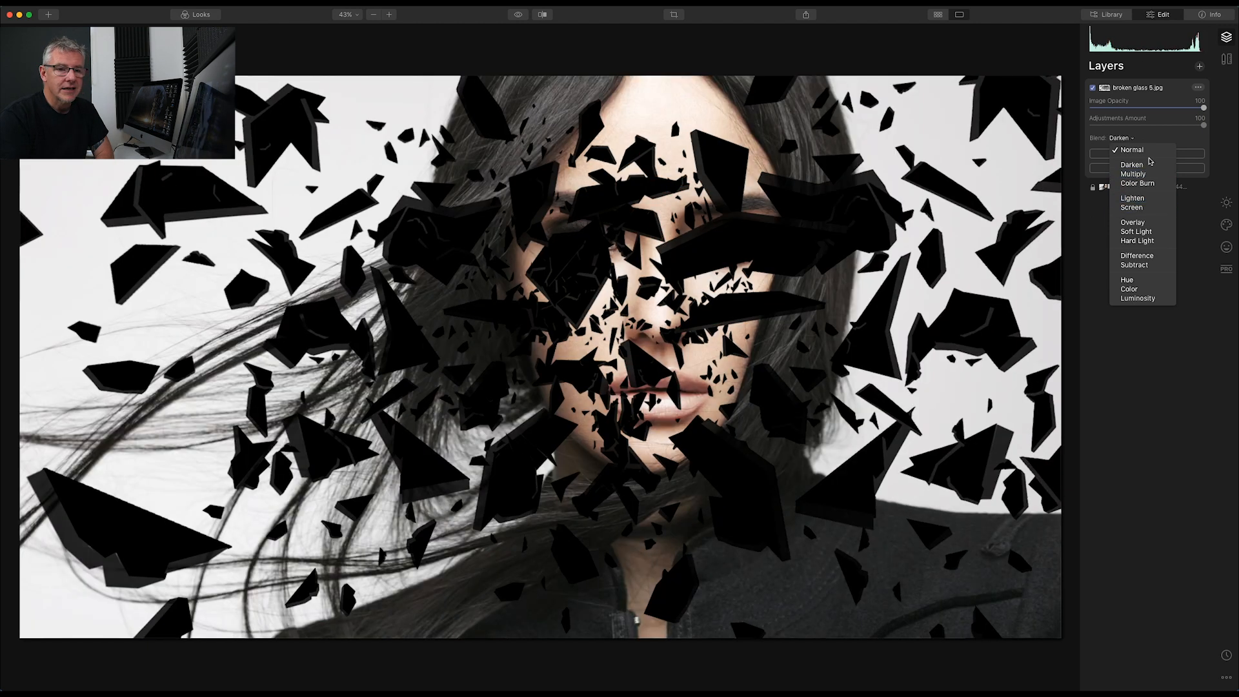
pyautogui.click(1133, 198)
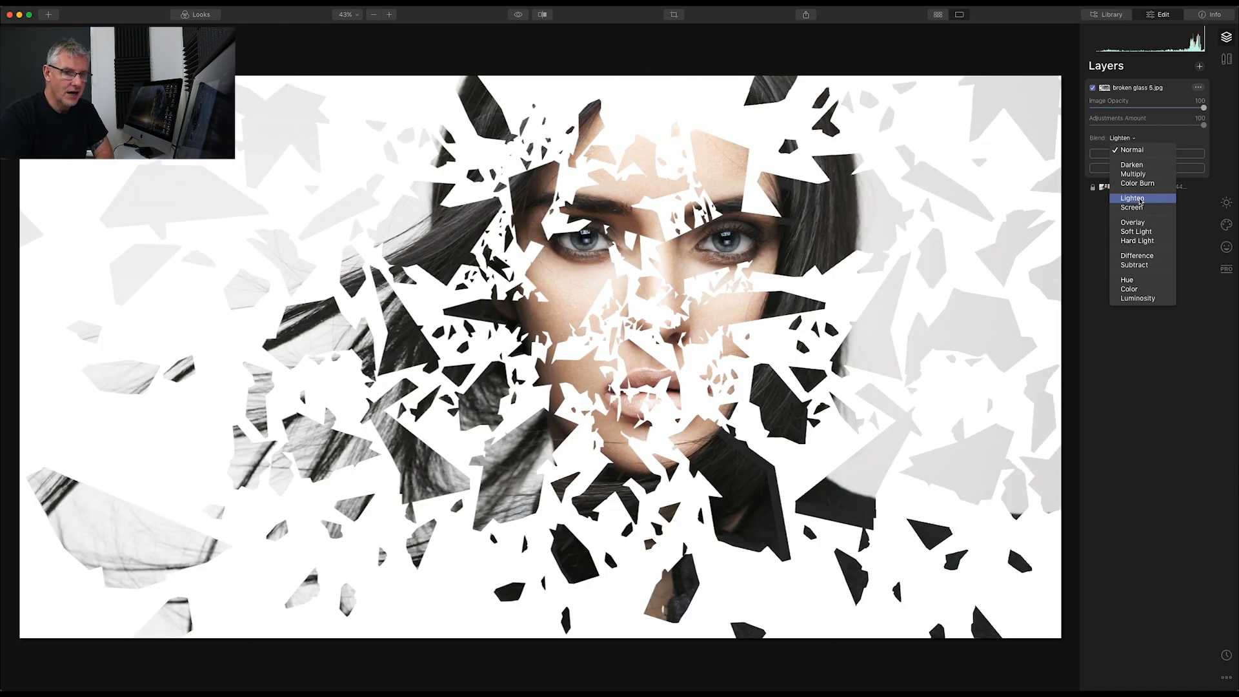
pyautogui.click(1130, 197)
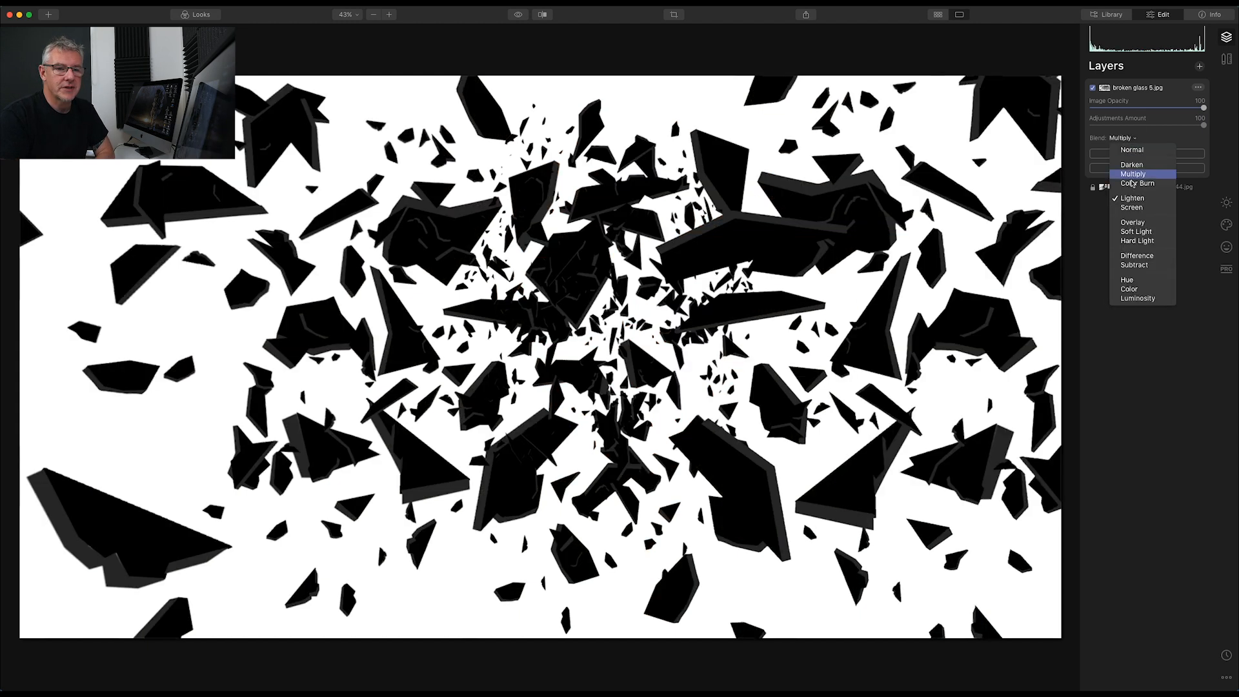
pyautogui.click(1131, 207)
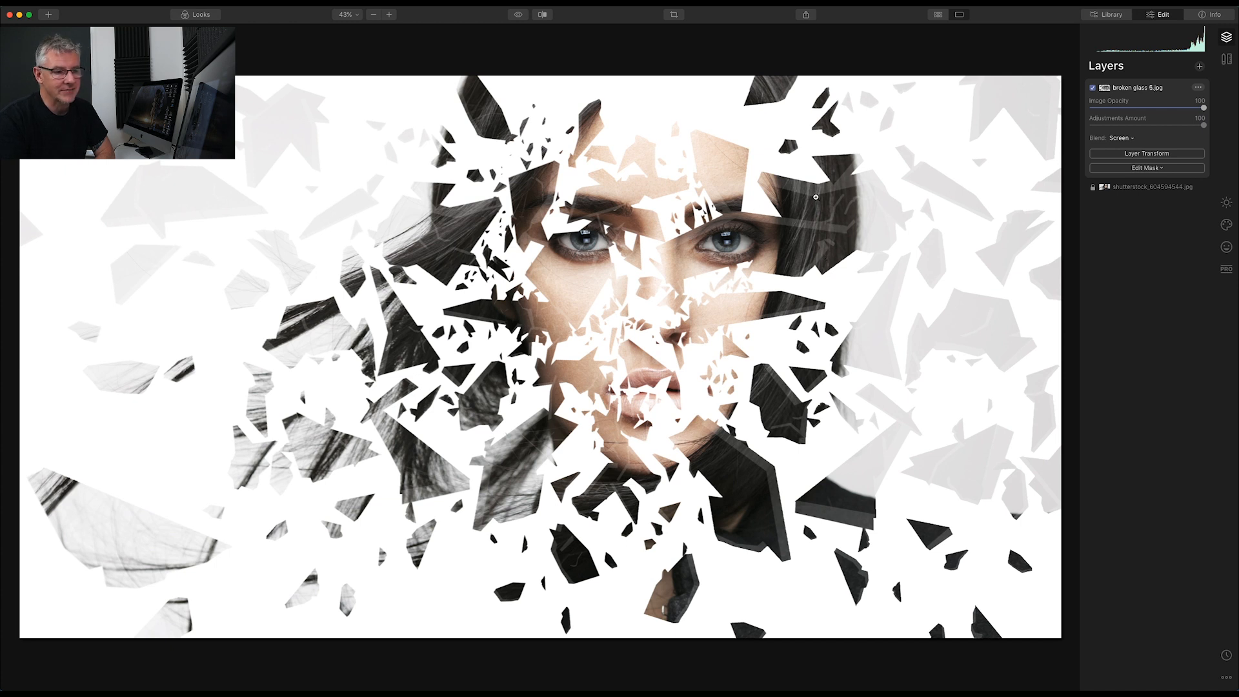
pyautogui.moveTo(783, 222)
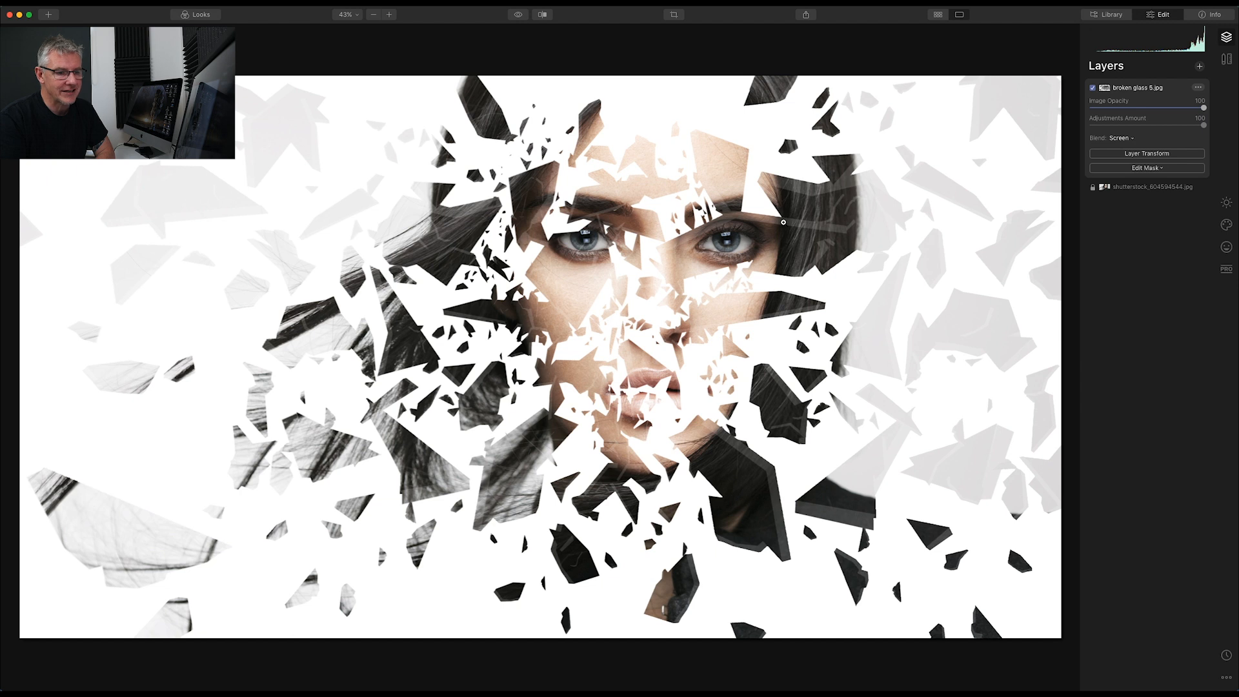
pyautogui.moveTo(816, 294)
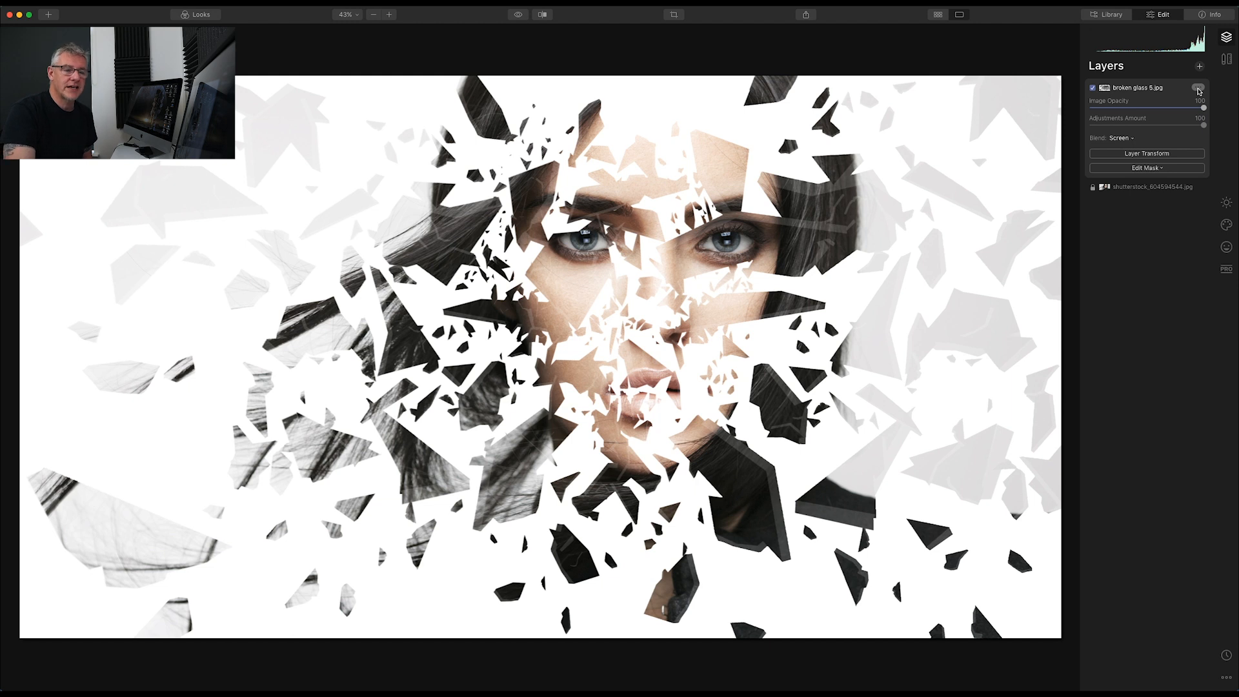
# Rasterize the Screen-blended glass layer via its ... menu and hide it
pyautogui.click(1200, 88)
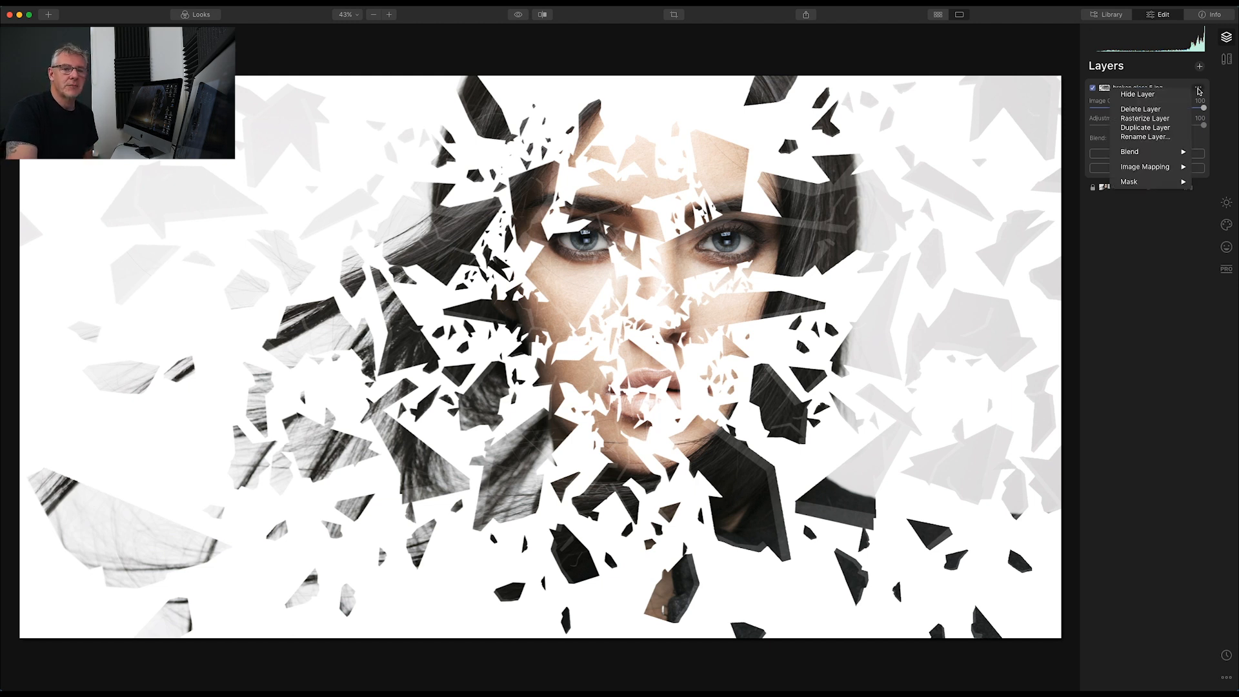
pyautogui.moveTo(1146, 117)
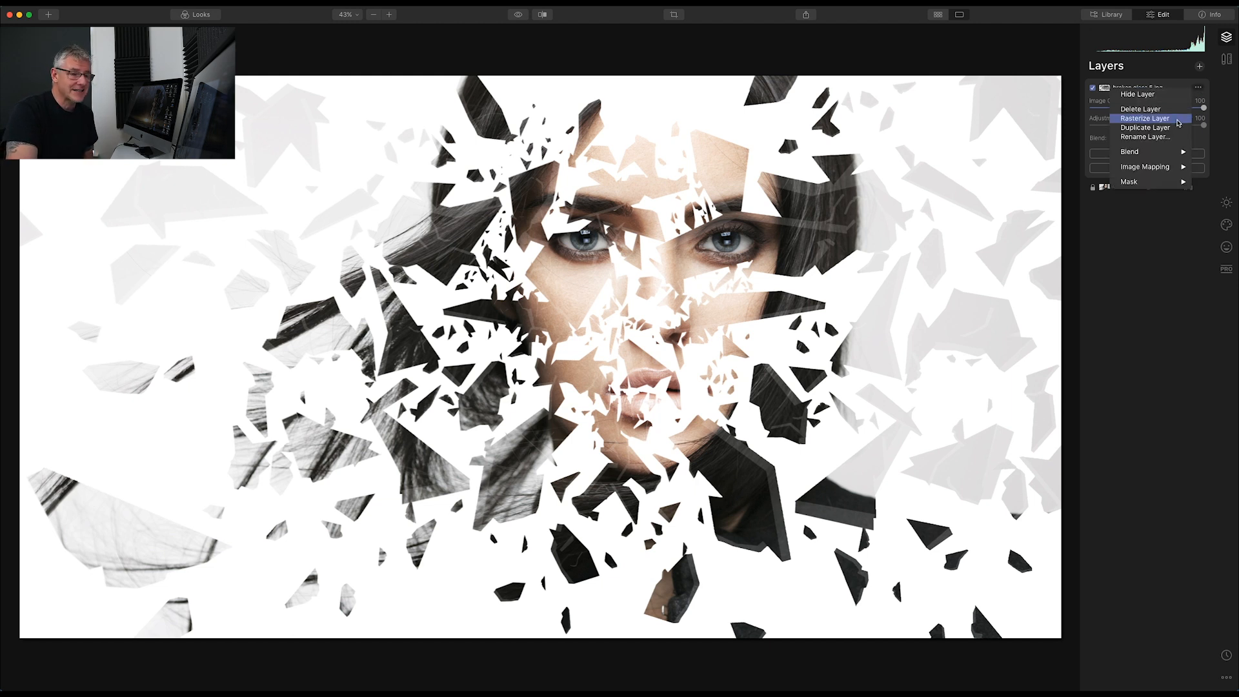
pyautogui.click(1146, 118)
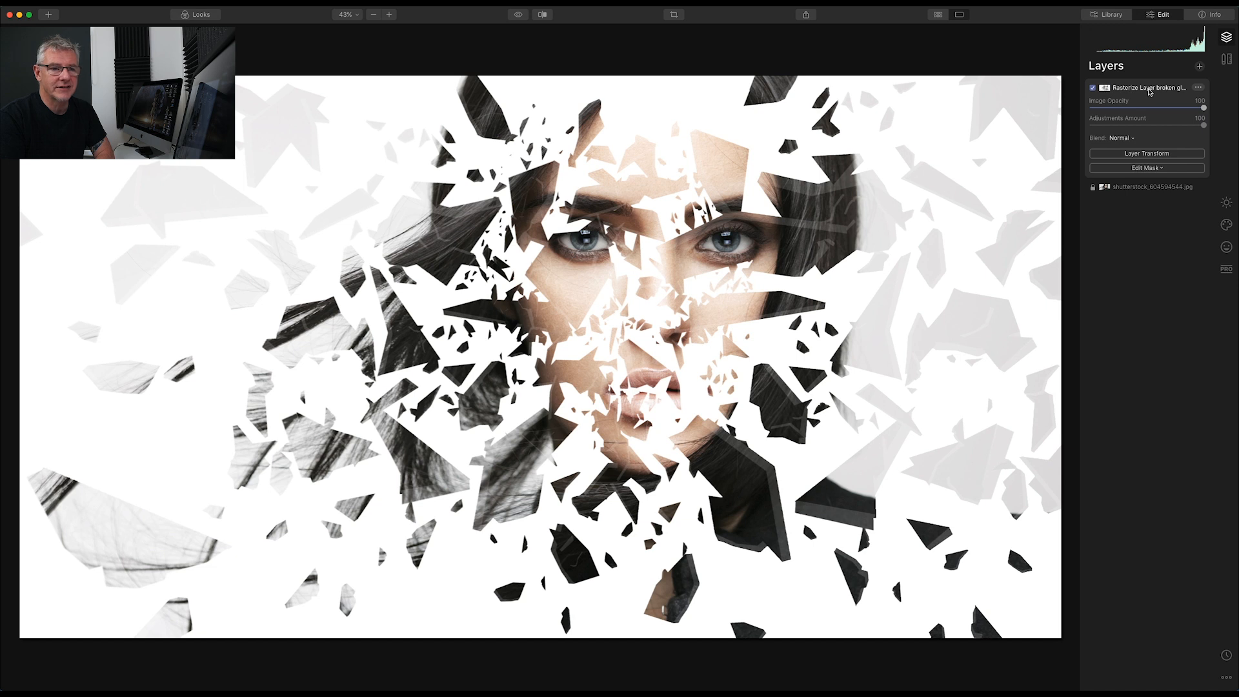
pyautogui.click(1093, 87)
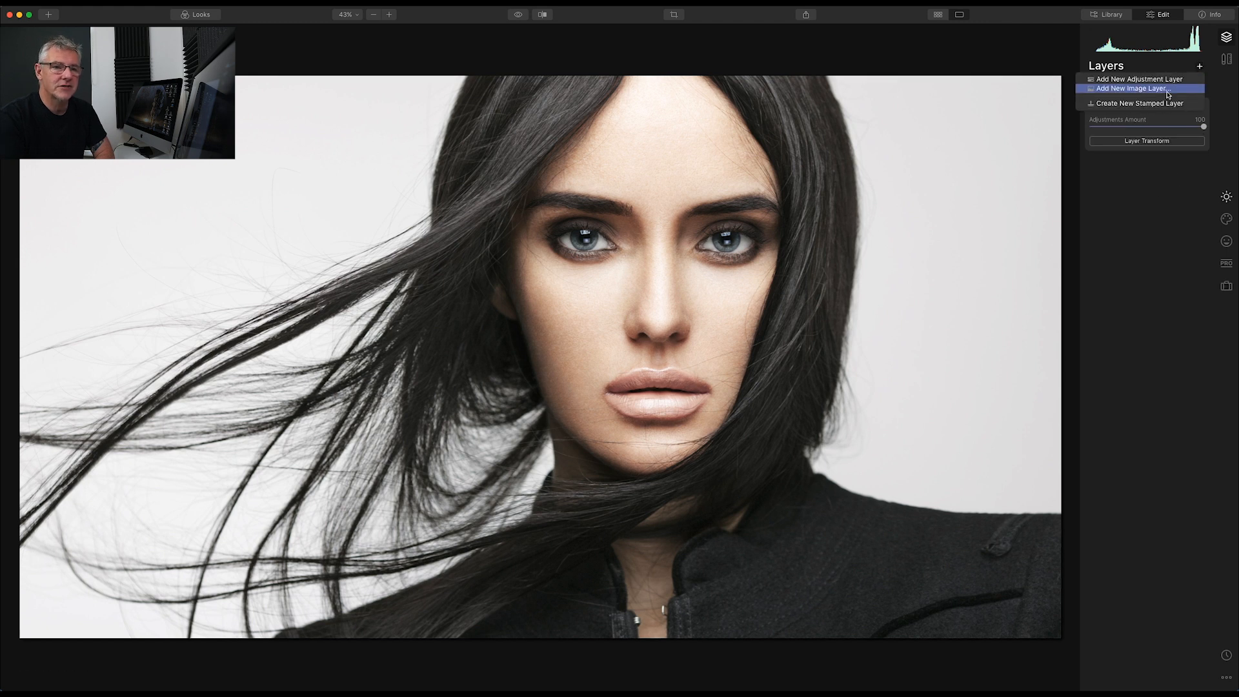
# Add broken glass 5 invert.jpg as a new image layer over the portrait
pyautogui.click(1137, 88)
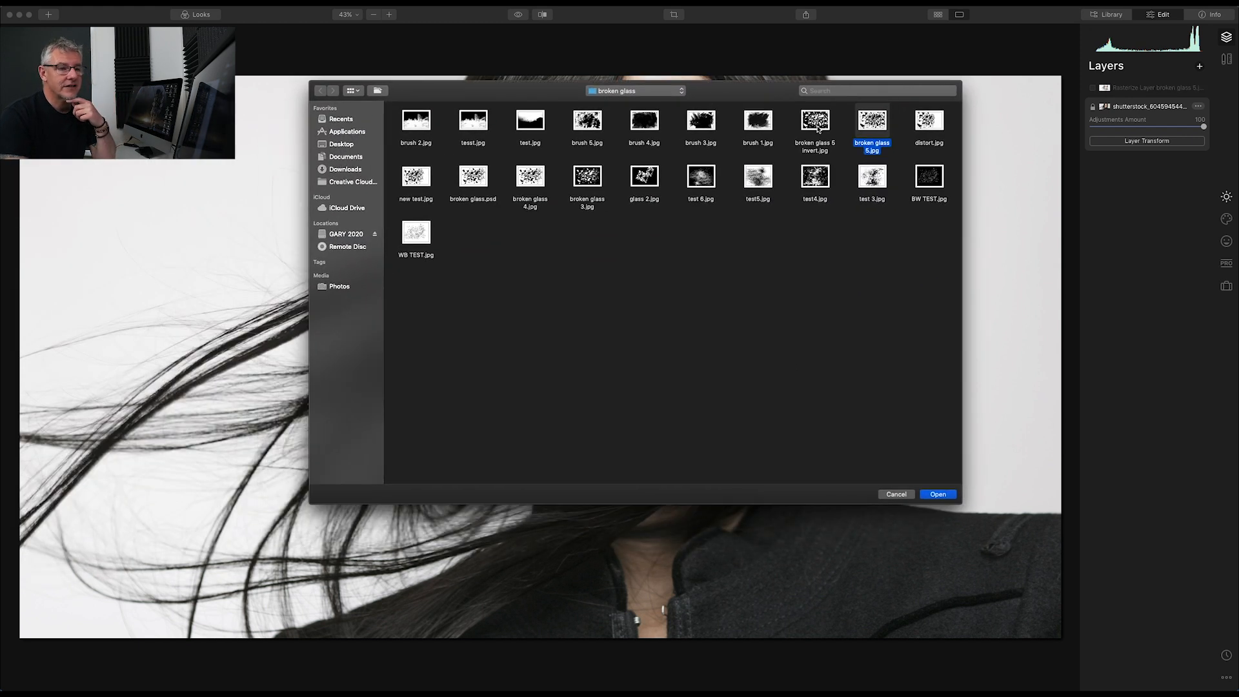
pyautogui.click(814, 119)
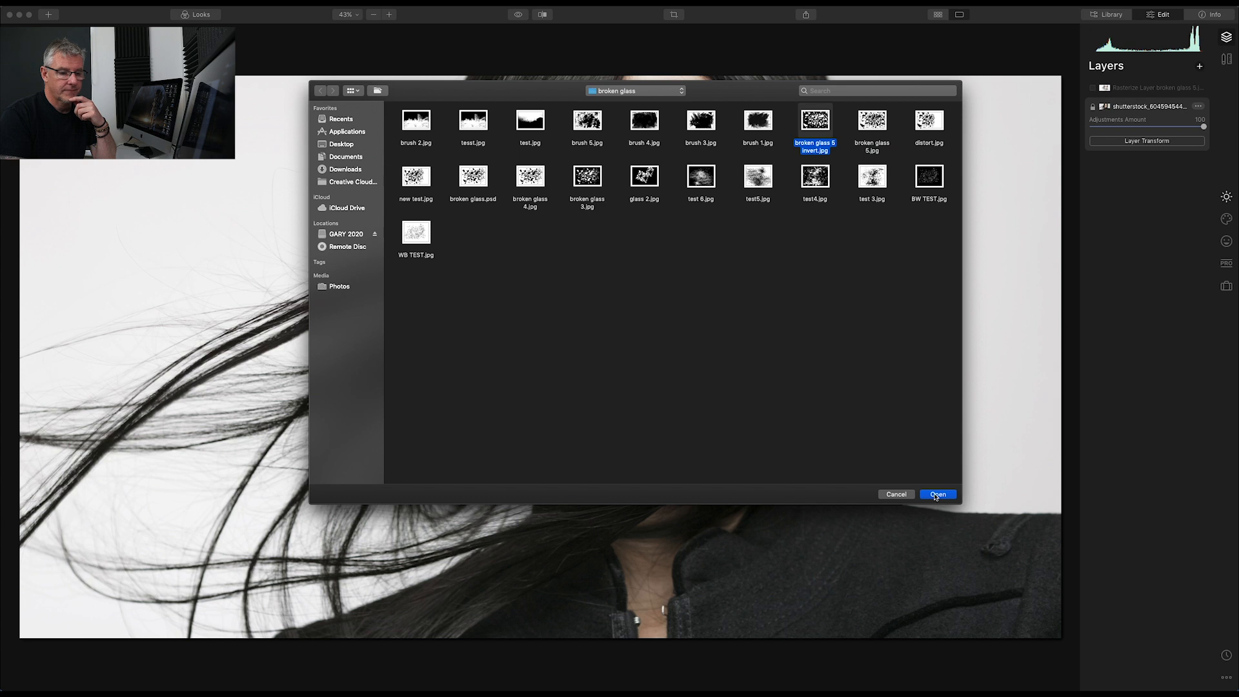
pyautogui.click(937, 495)
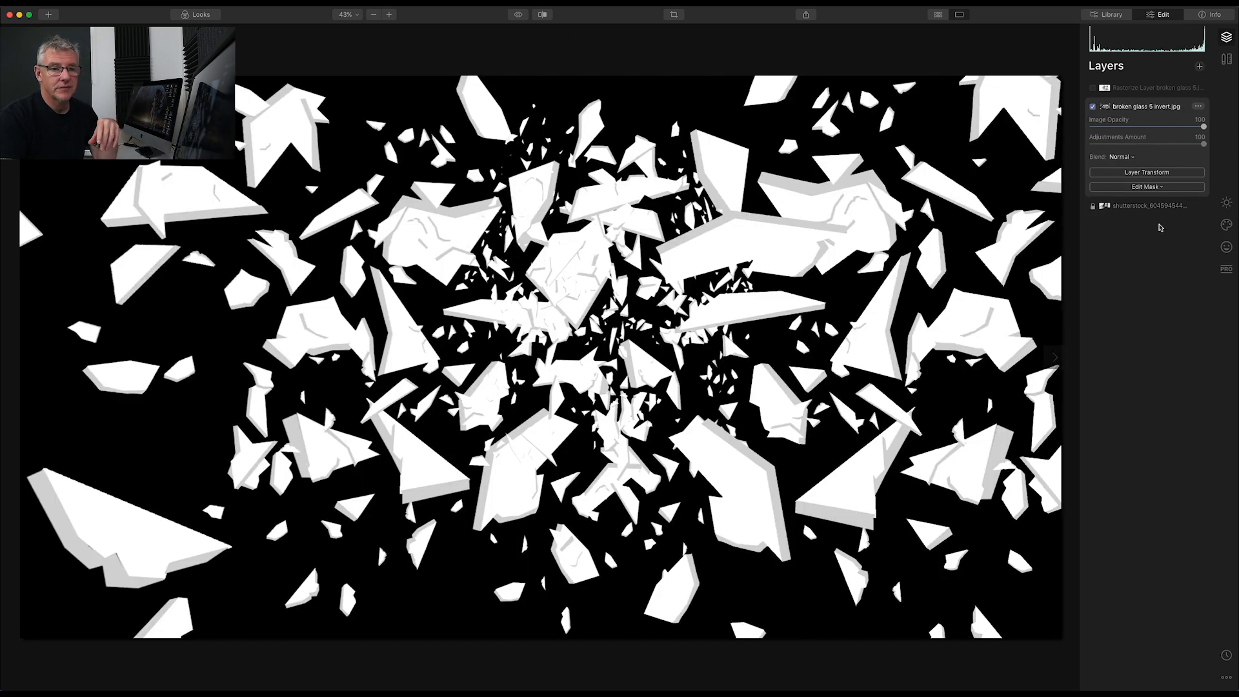
# Preview the inverted glass layer in Darken, Multiply, Lighten, Screen, Overlay, Soft Light and Hard Light, returning to Screen
pyautogui.click(1120, 156)
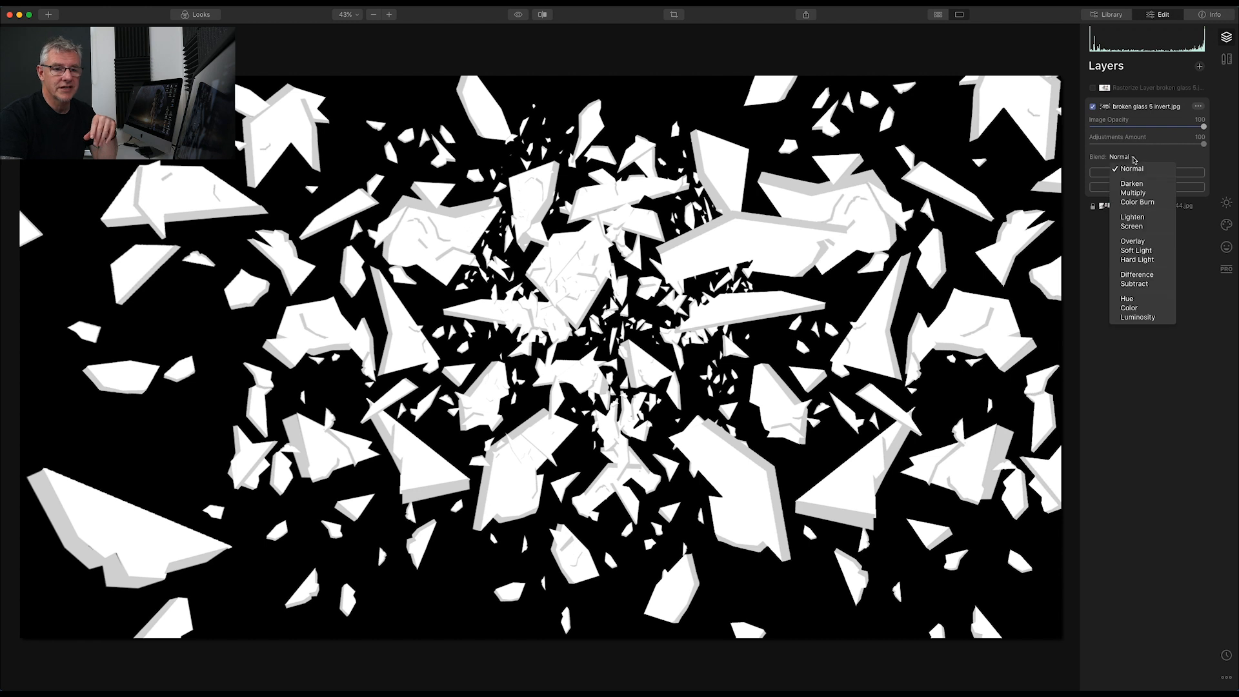
pyautogui.click(1131, 184)
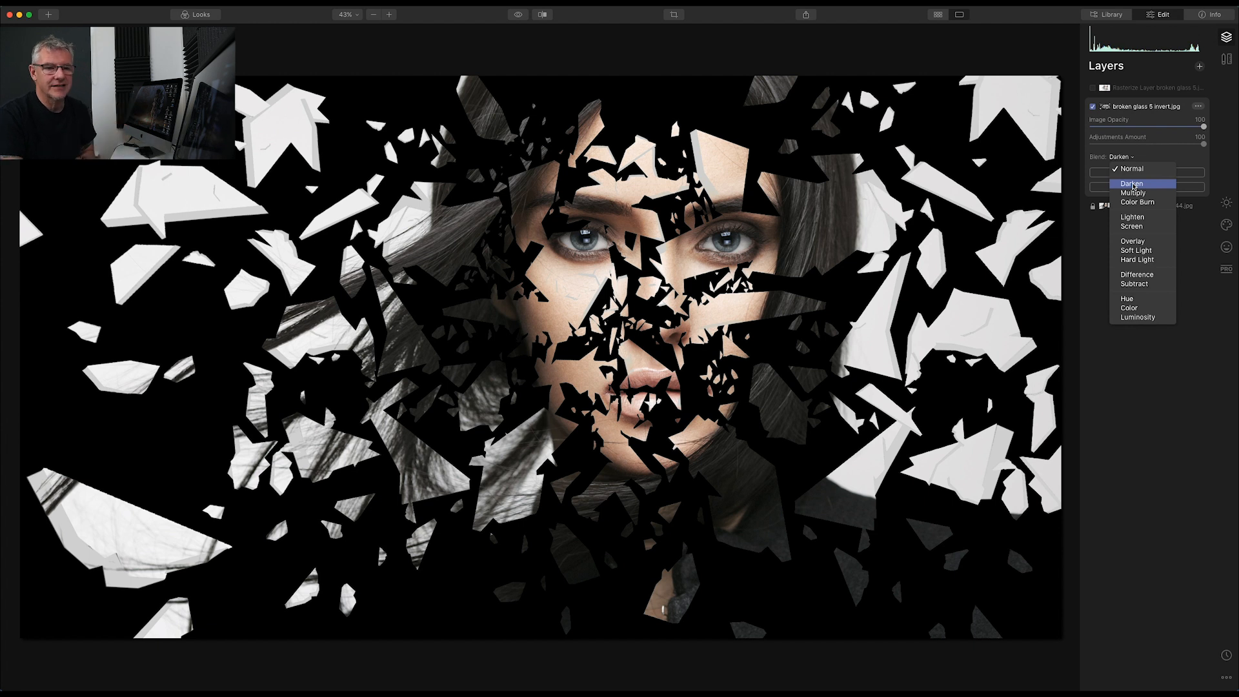
pyautogui.click(1133, 192)
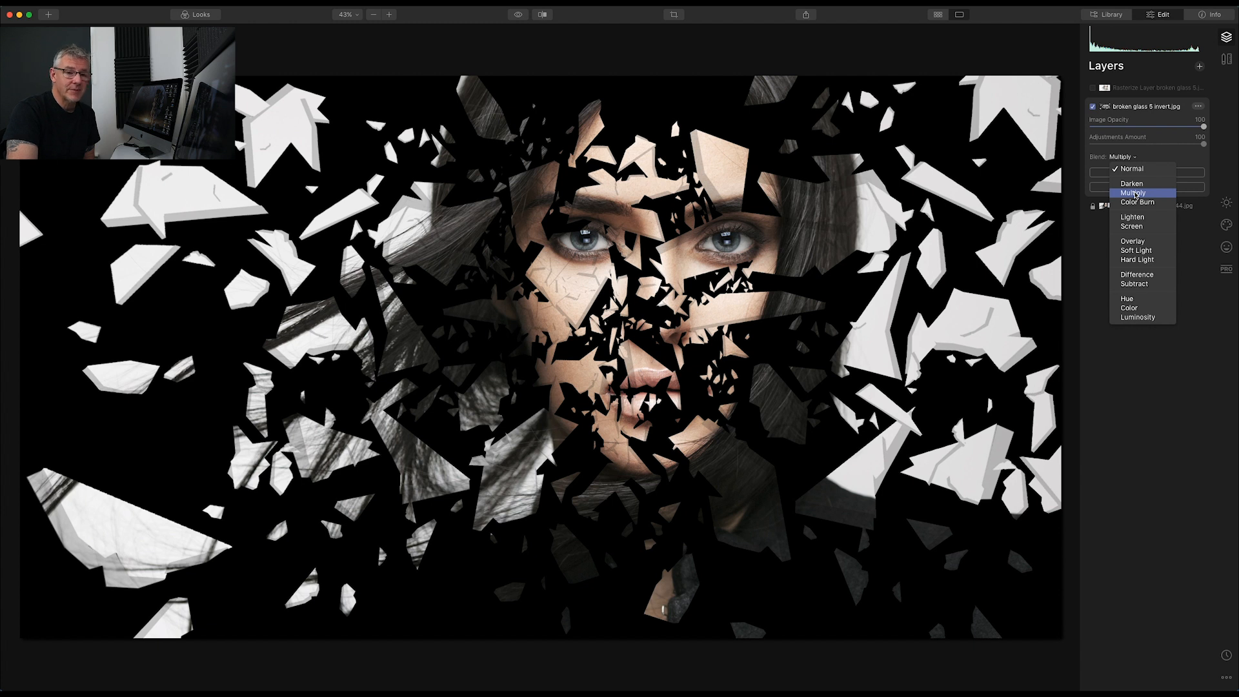
pyautogui.click(1132, 217)
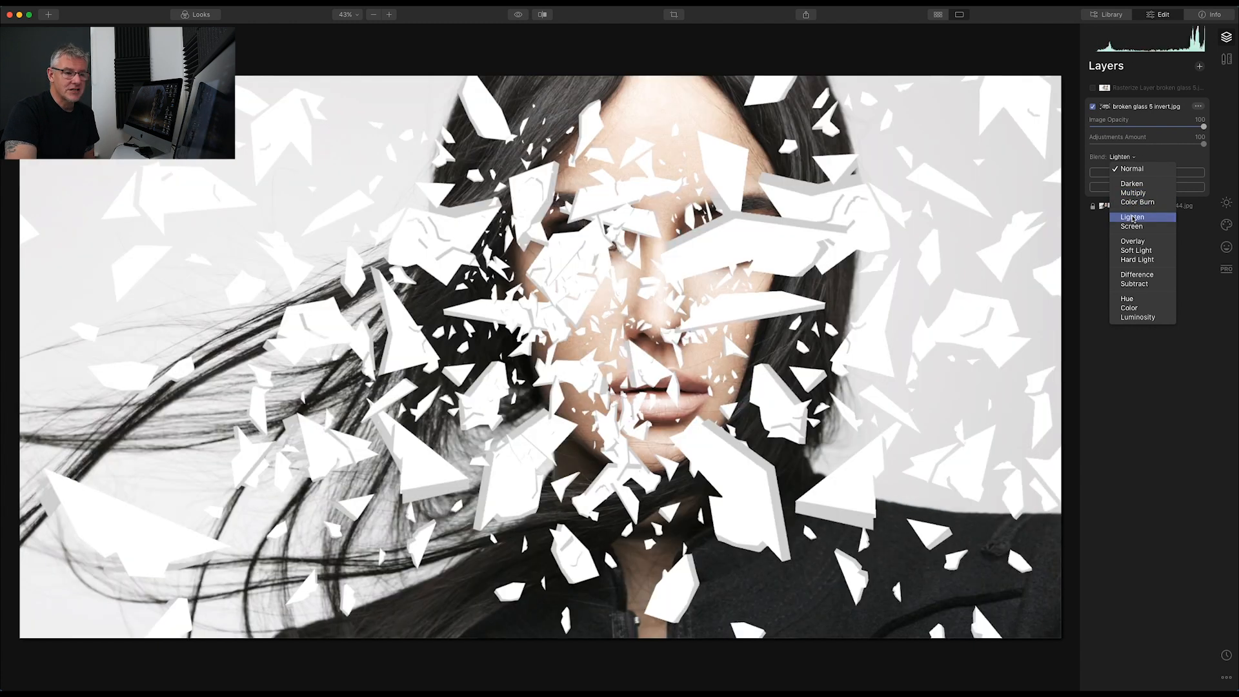
pyautogui.click(1131, 226)
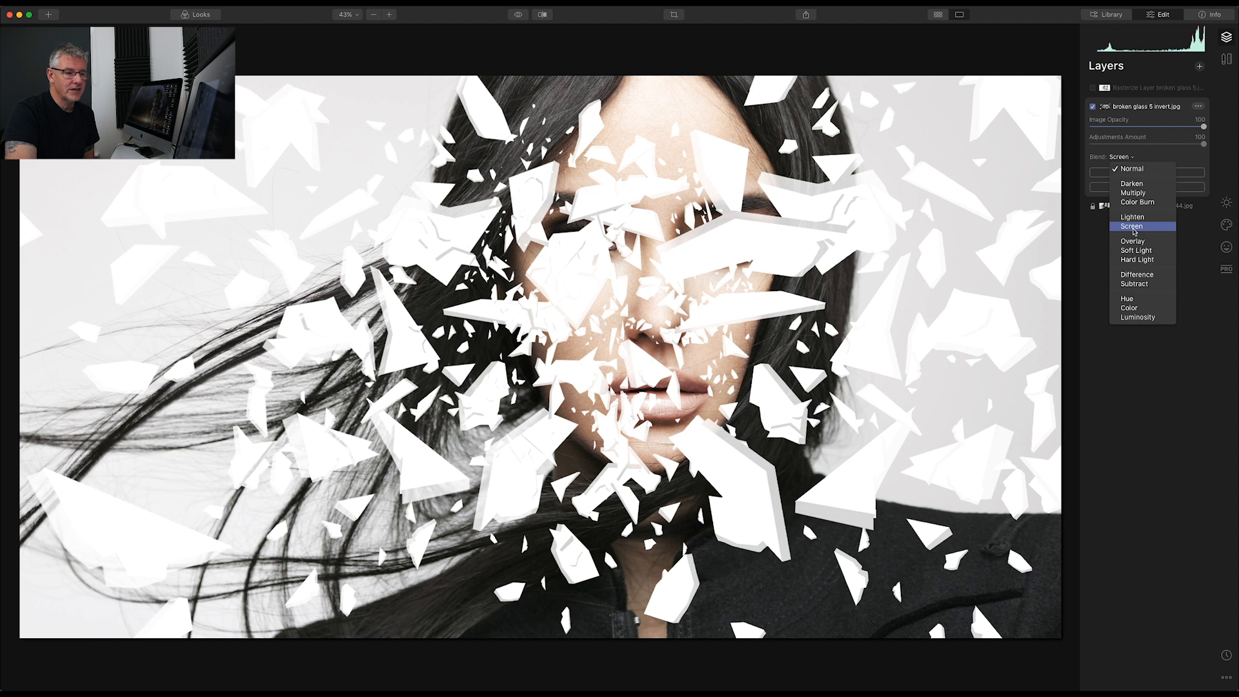
pyautogui.click(1134, 240)
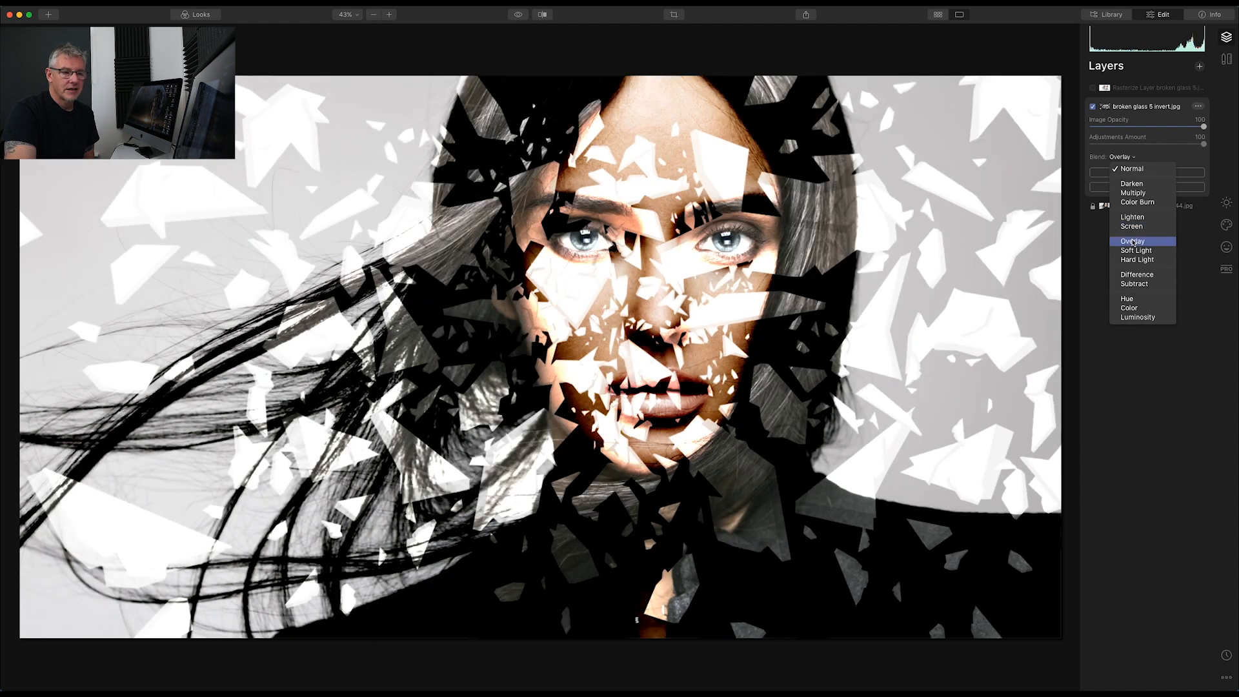
pyautogui.click(1136, 251)
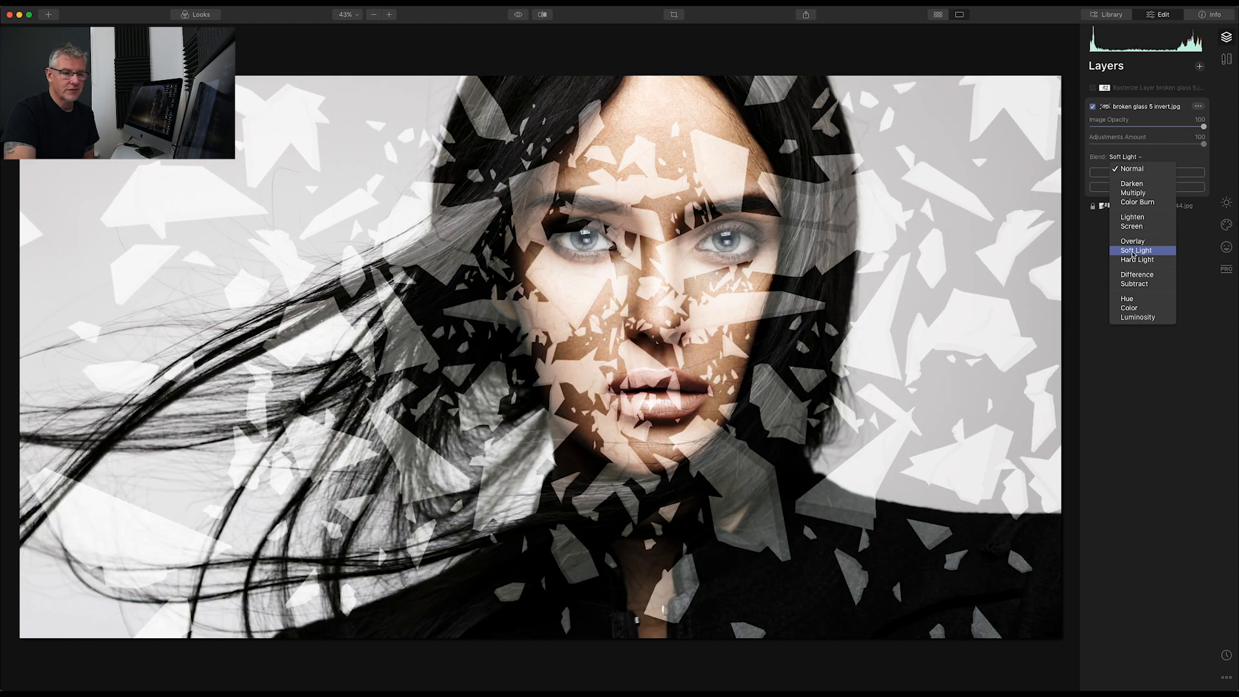
pyautogui.click(1138, 260)
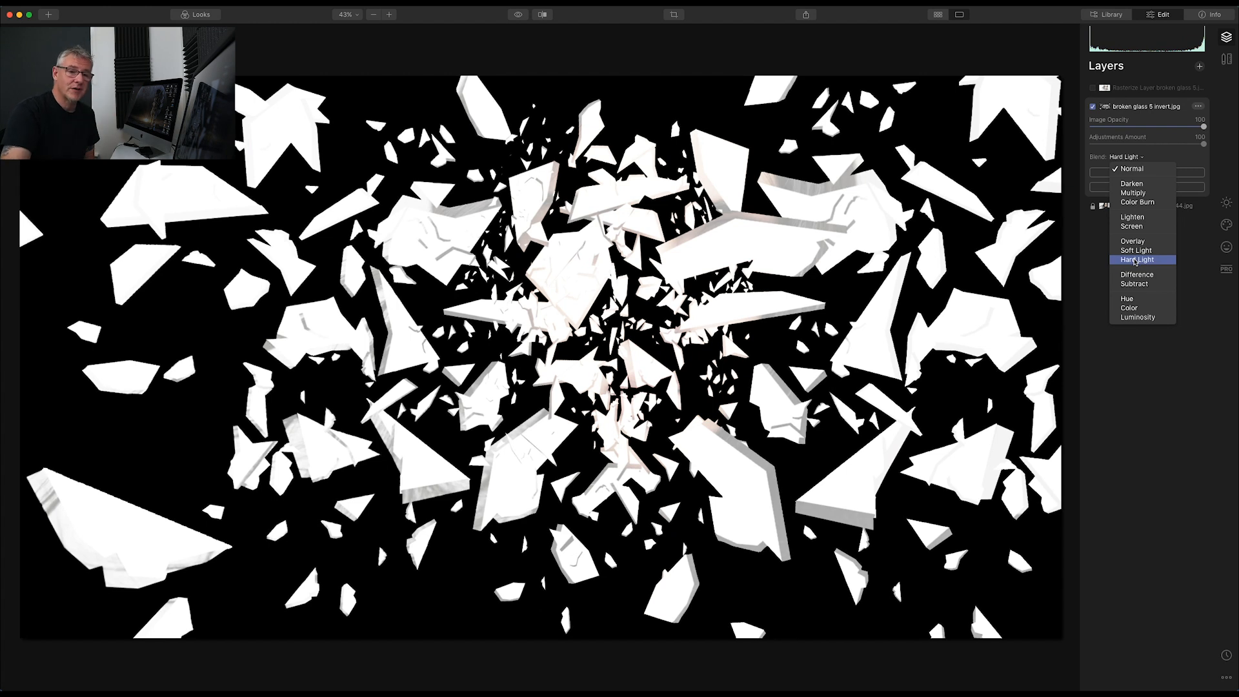
pyautogui.click(1131, 226)
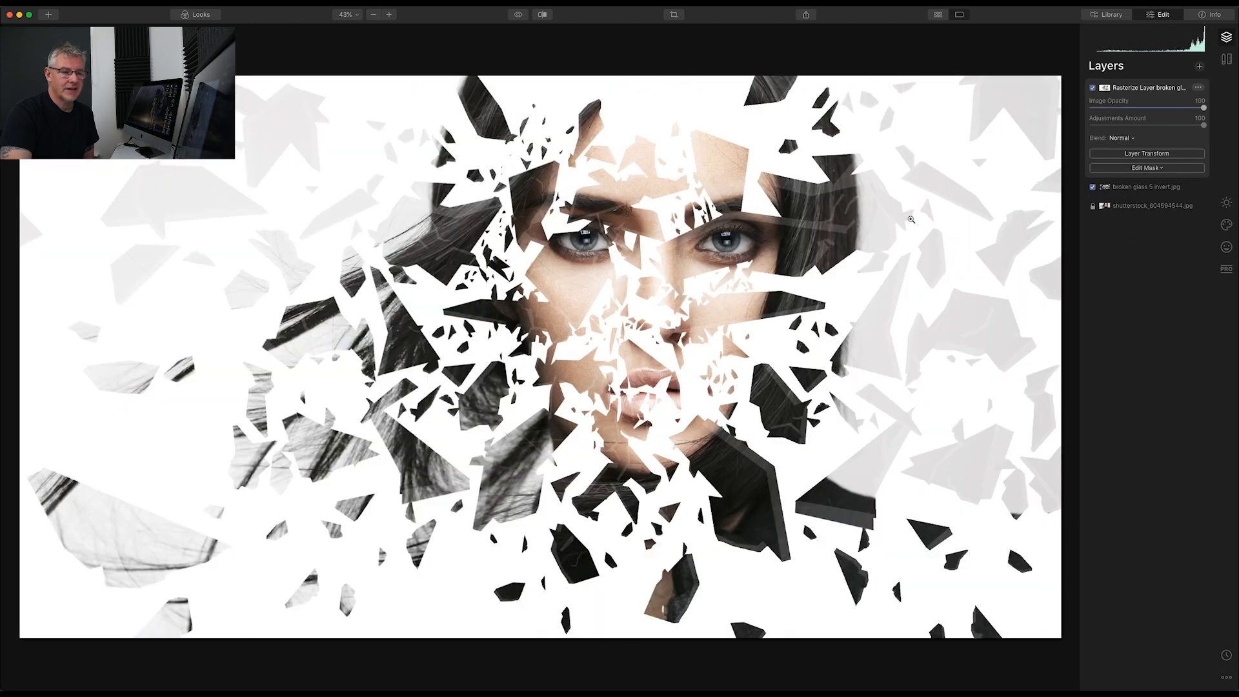
pyautogui.moveTo(901, 224)
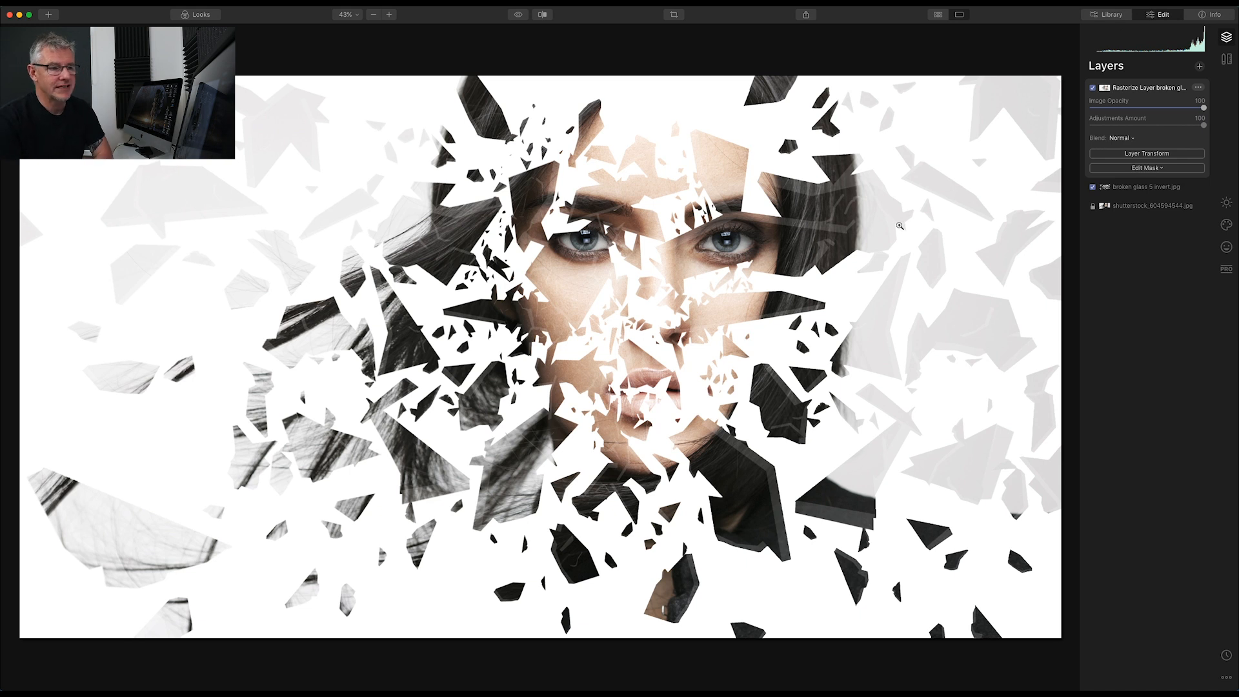
pyautogui.moveTo(1162, 133)
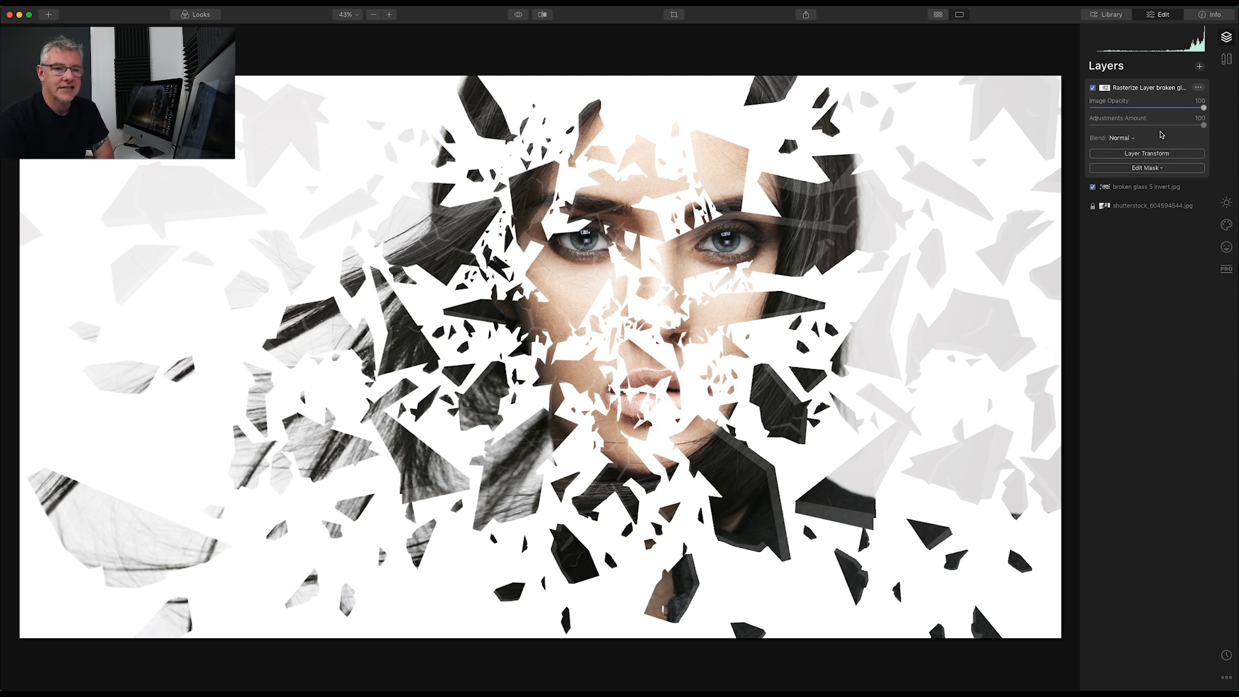
pyautogui.click(1123, 137)
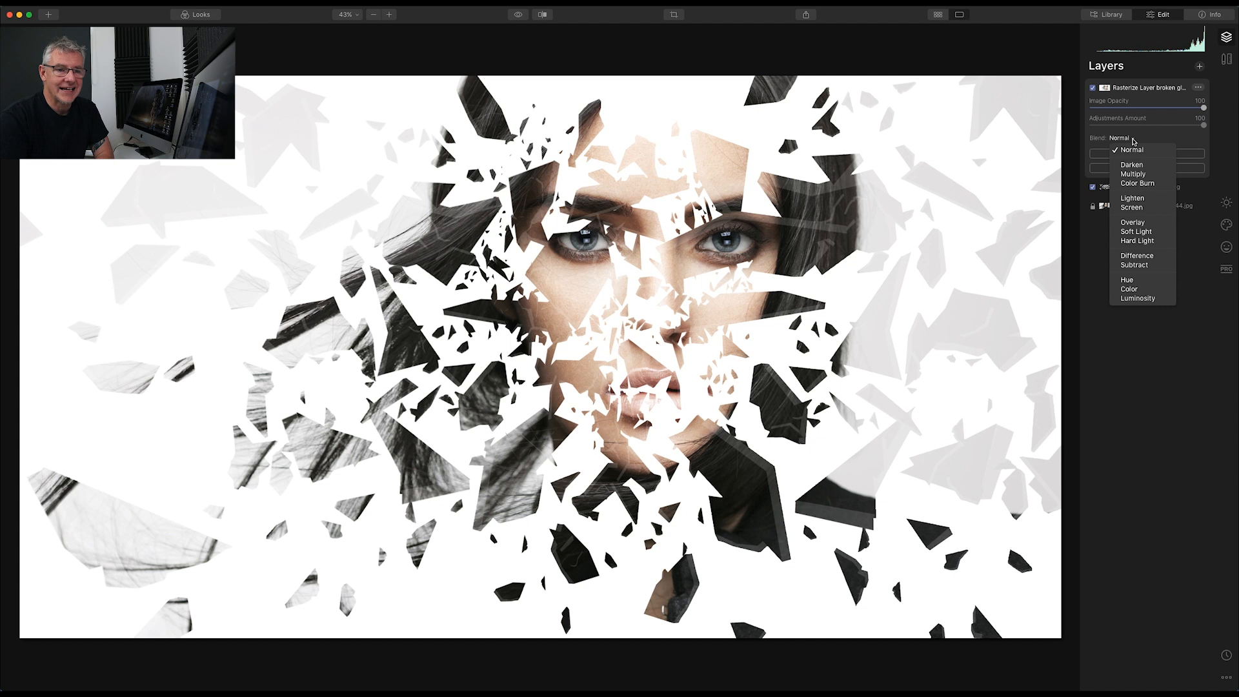
pyautogui.moveTo(1170, 96)
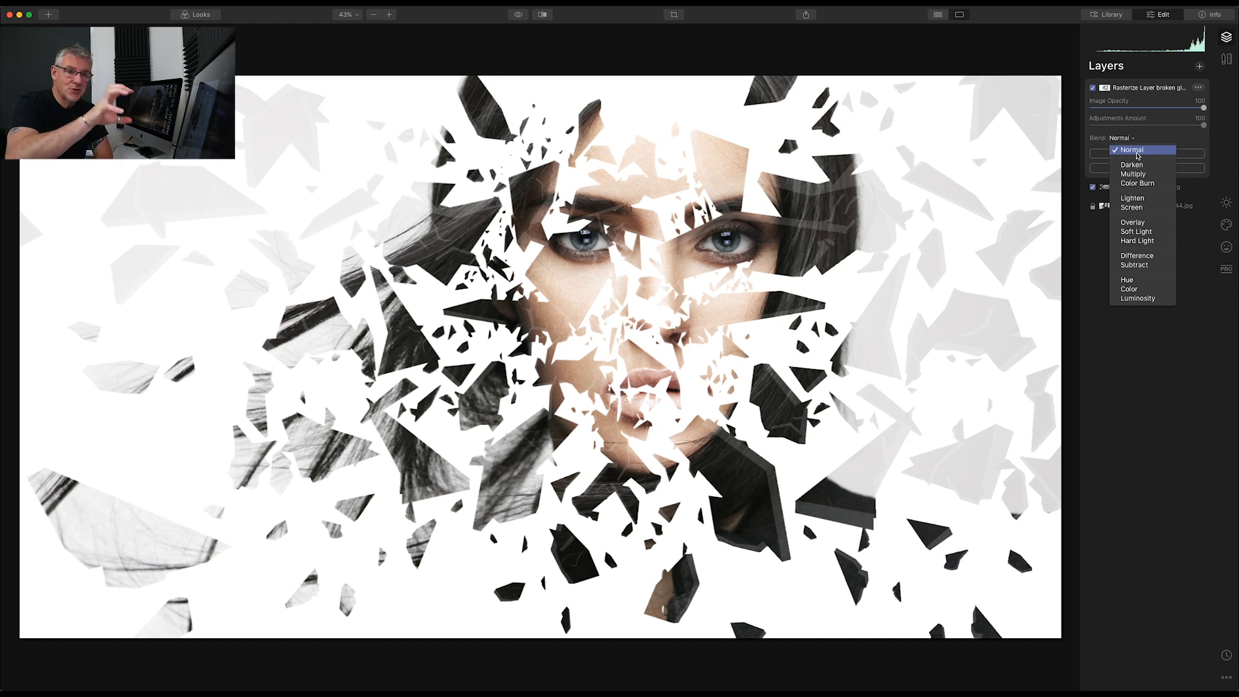
pyautogui.click(1131, 165)
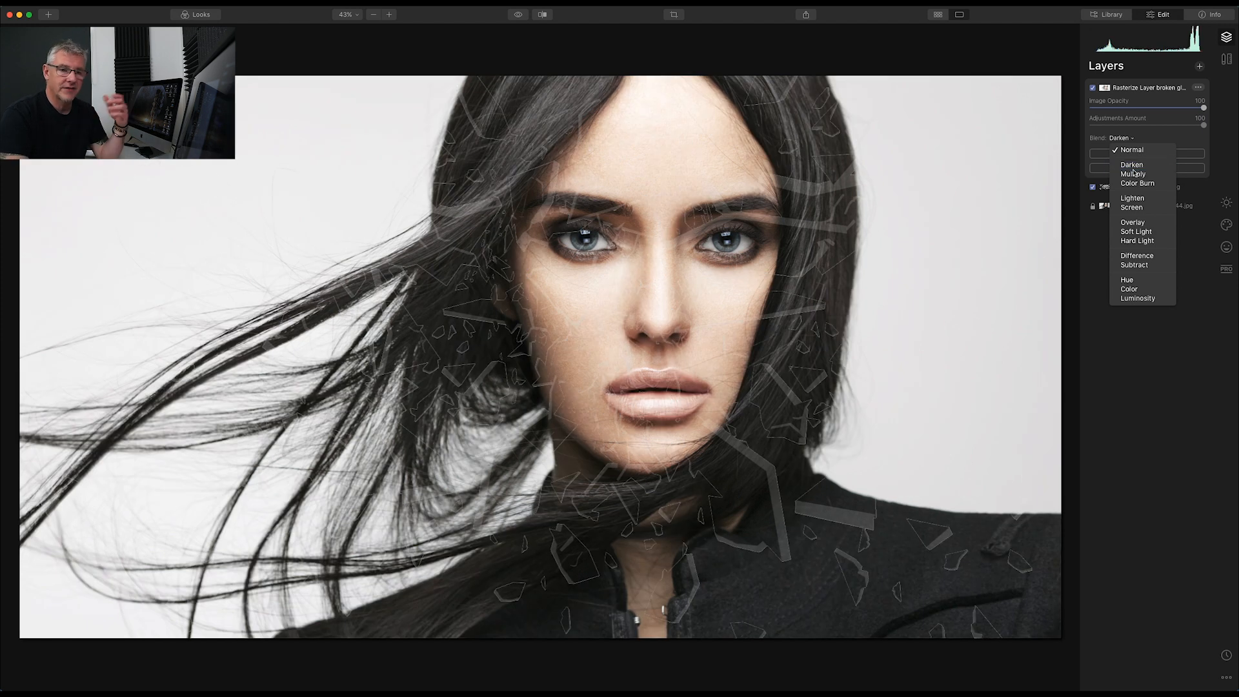
pyautogui.click(1138, 183)
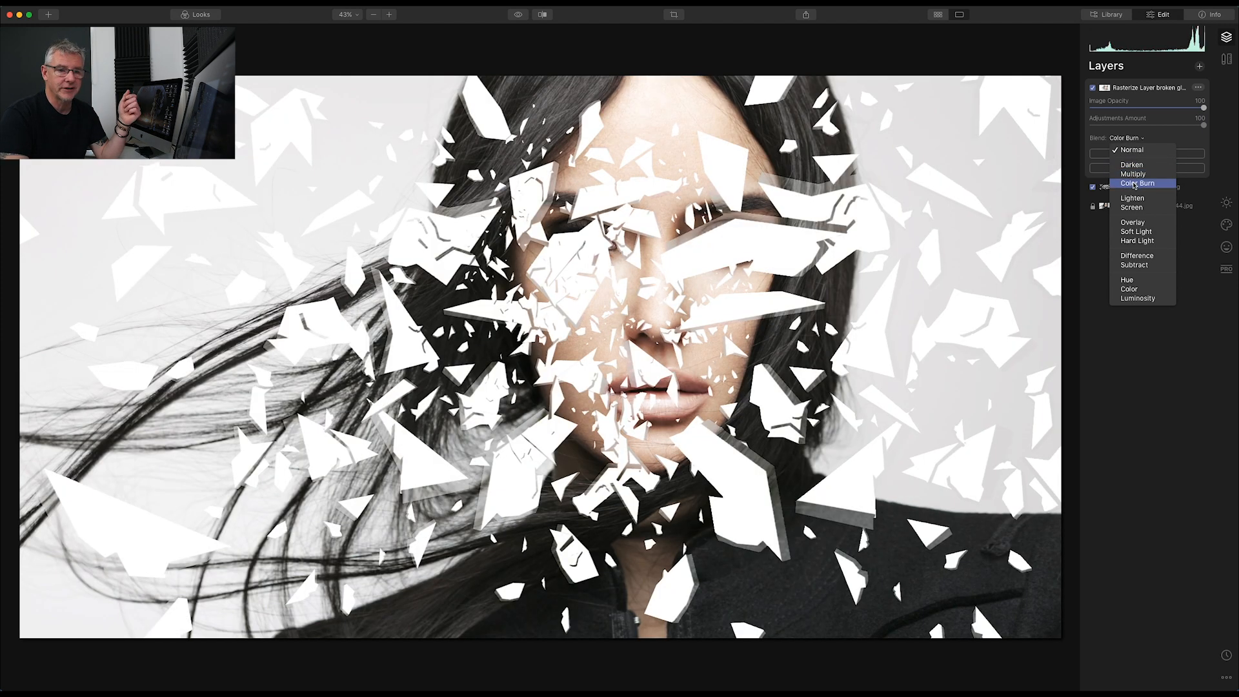
pyautogui.click(1133, 198)
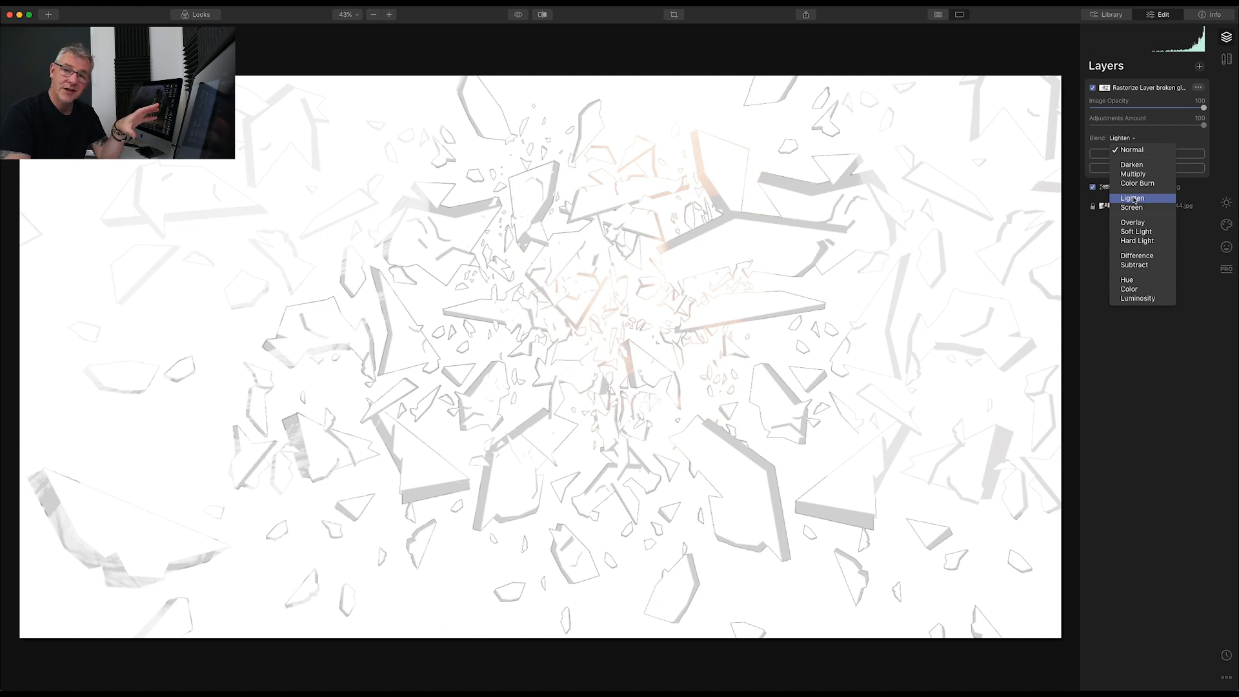
pyautogui.click(1131, 207)
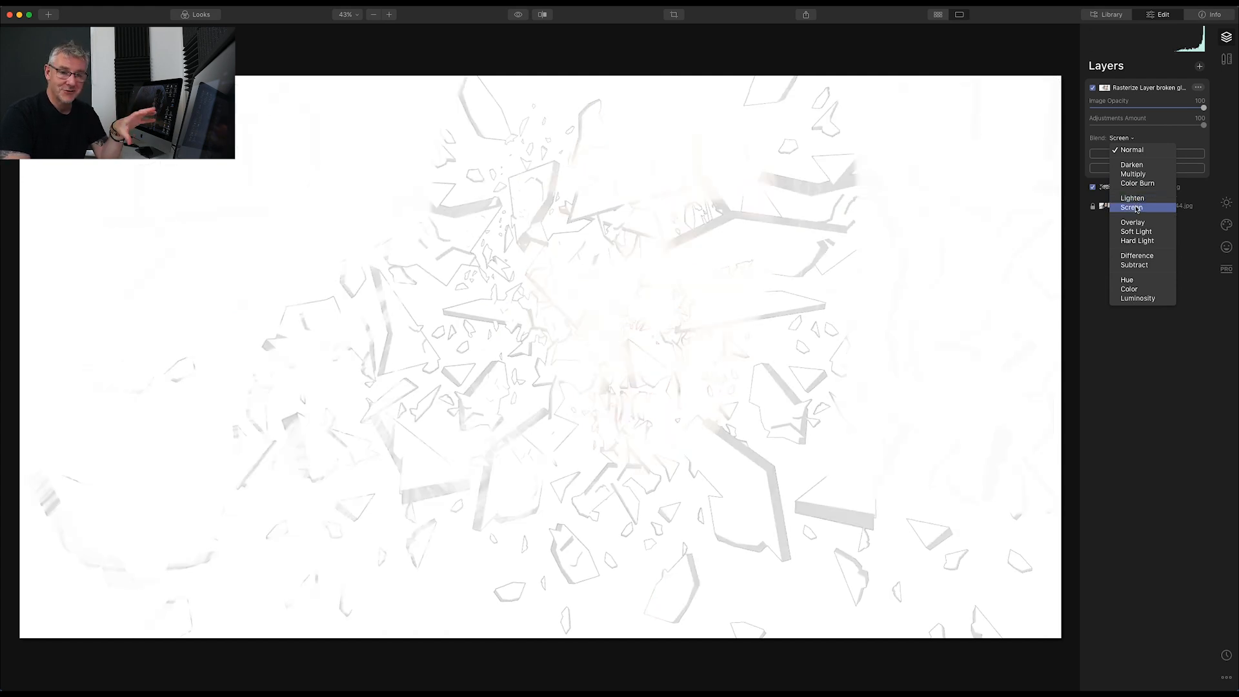
pyautogui.click(1134, 222)
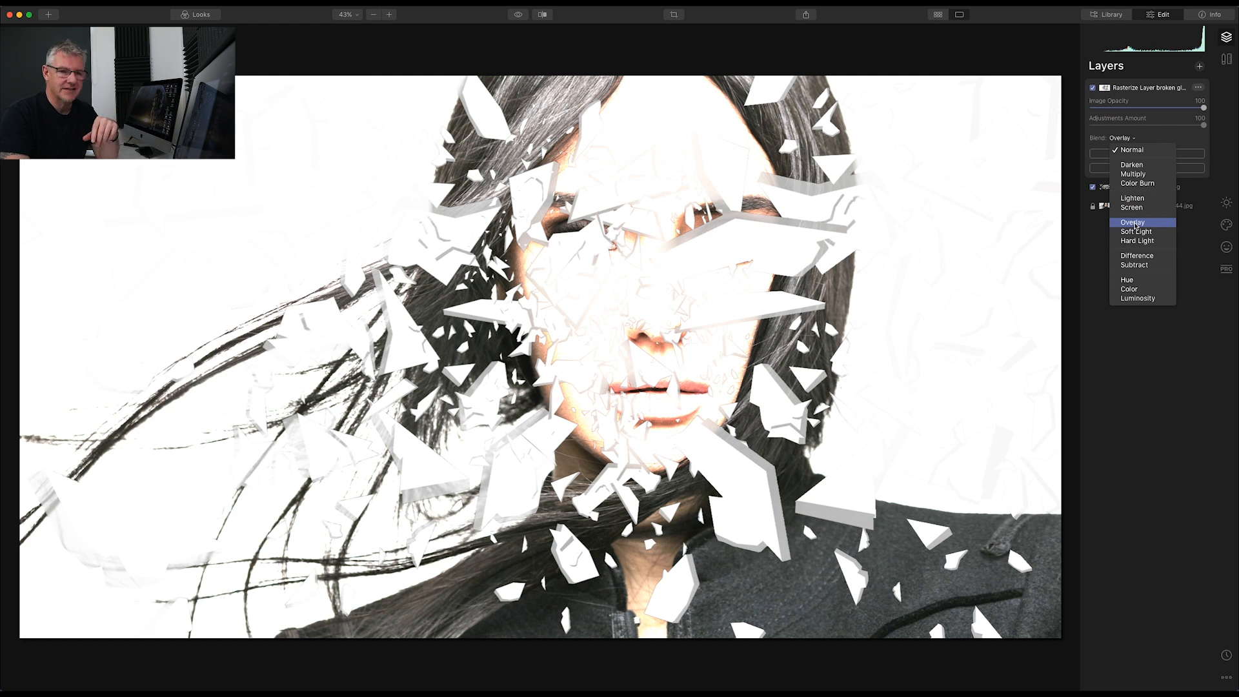
pyautogui.click(1136, 231)
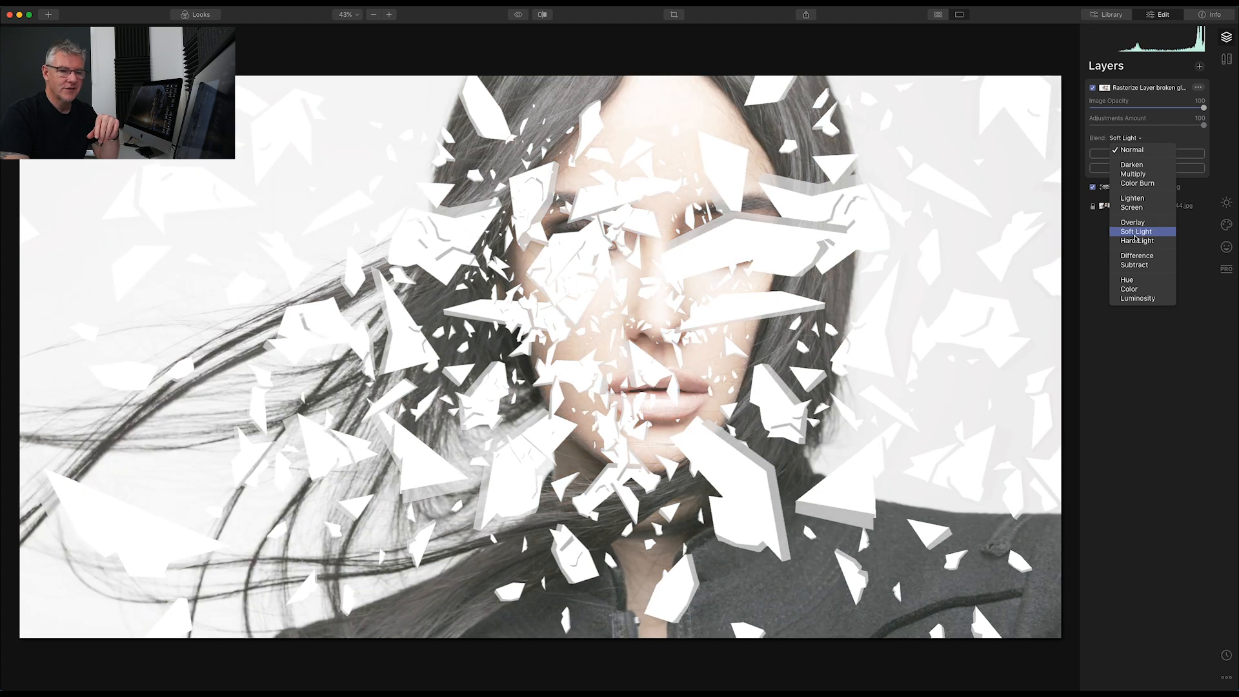
pyautogui.click(1136, 255)
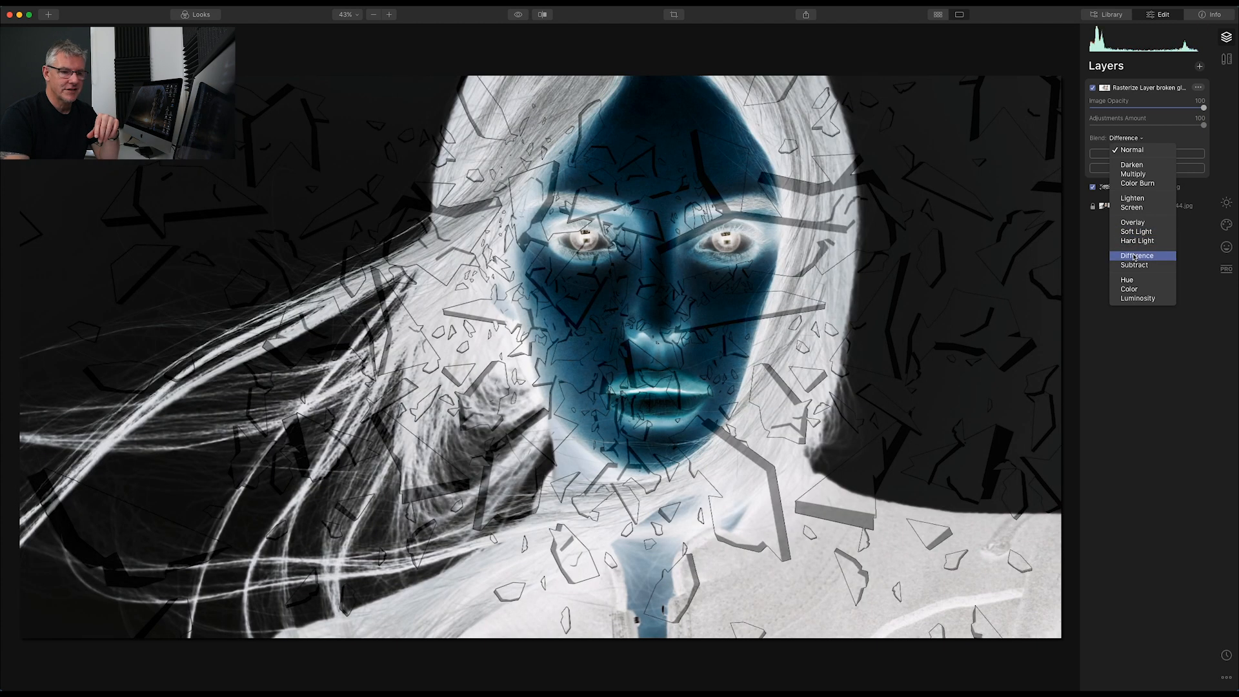
pyautogui.click(1134, 264)
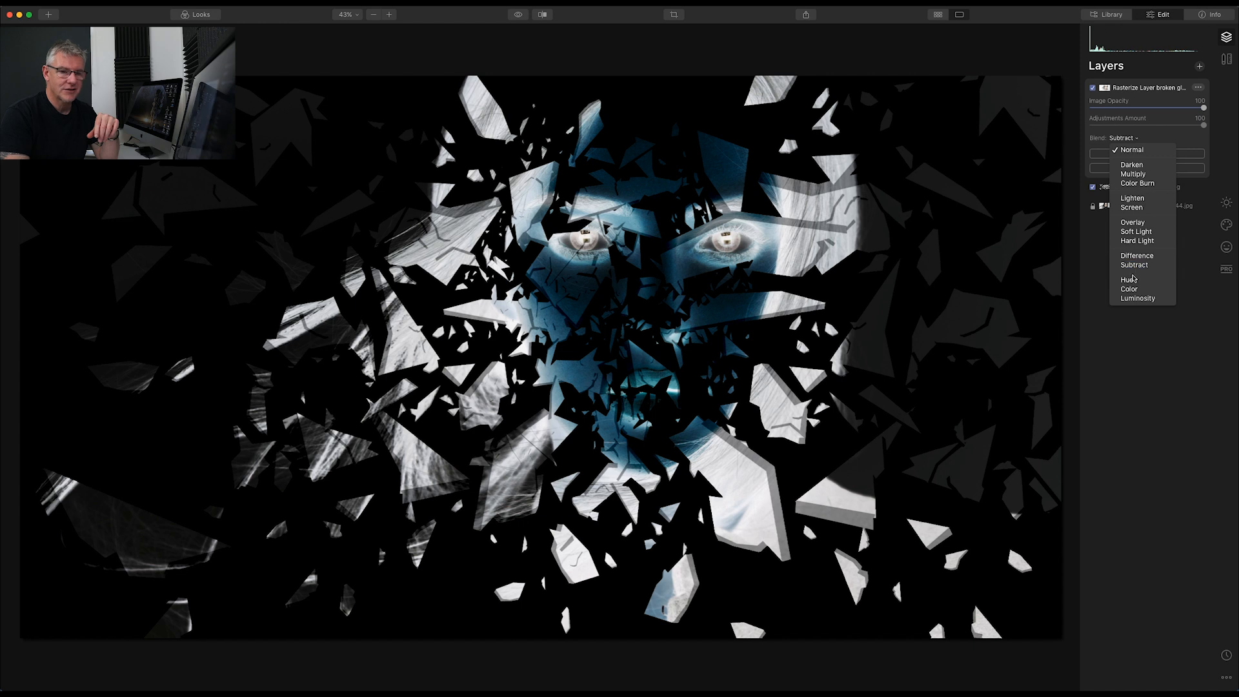
pyautogui.click(1137, 298)
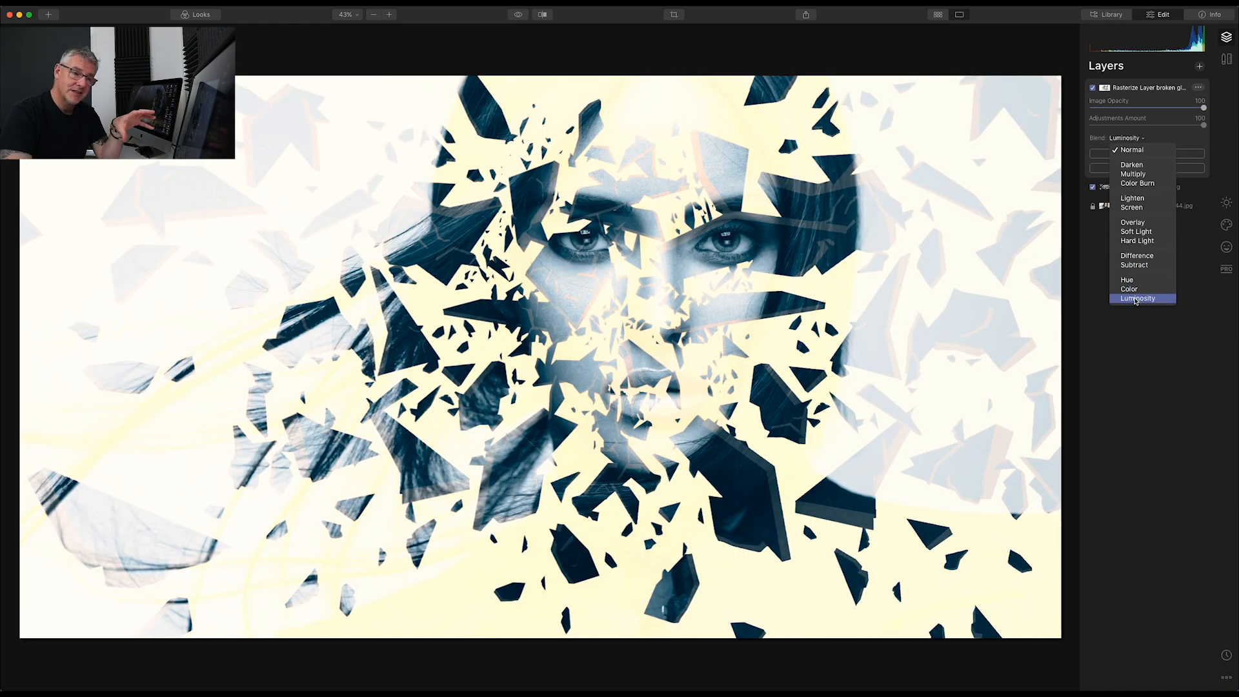
pyautogui.click(1132, 164)
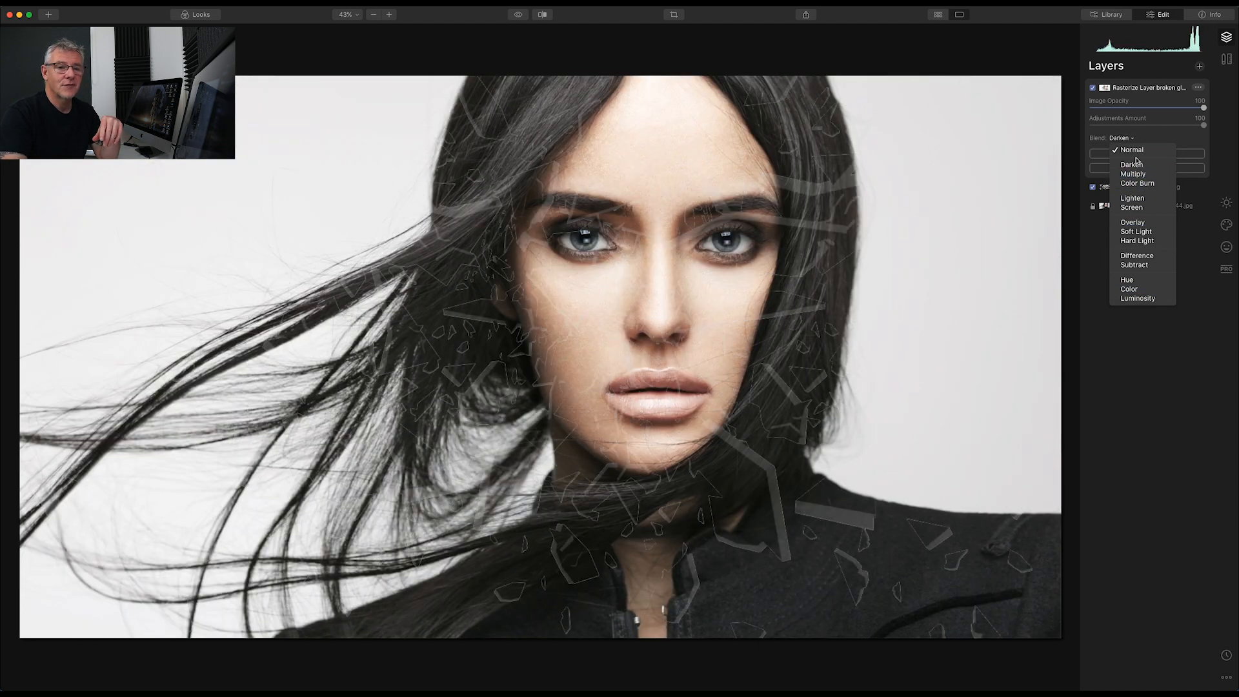
pyautogui.click(1131, 150)
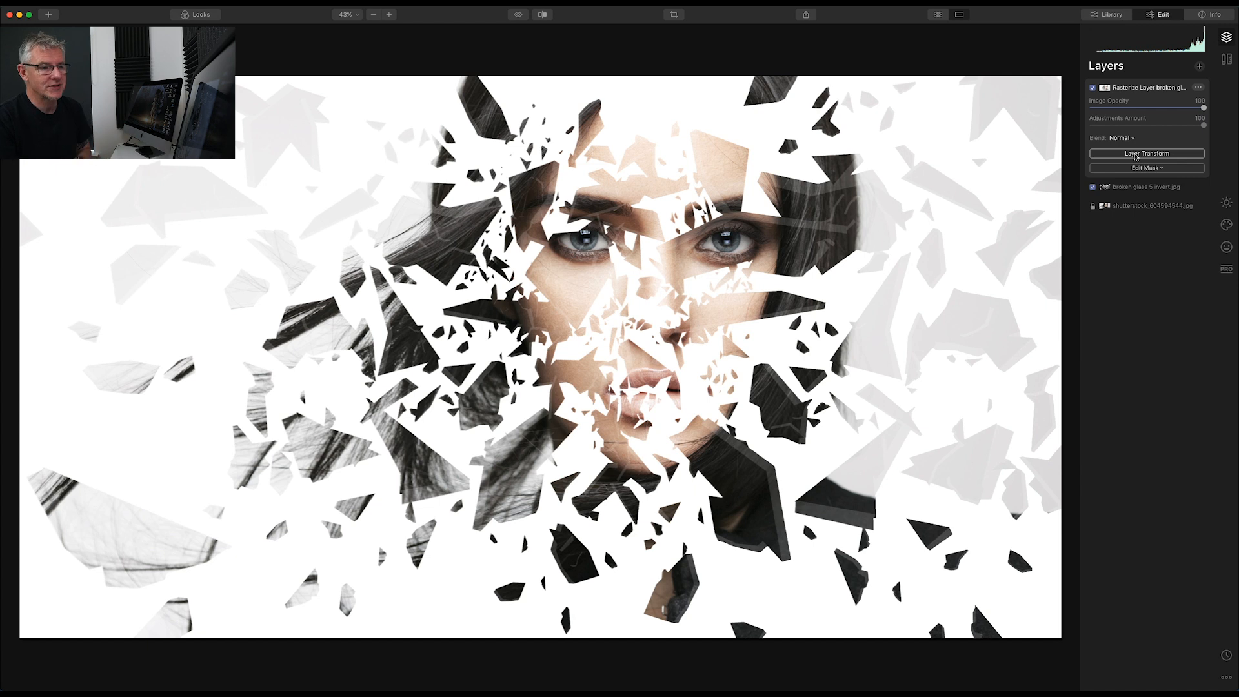
# Give the rasterized glass layer a Gradient Mask with its transition across the centre of the face
pyautogui.click(1146, 166)
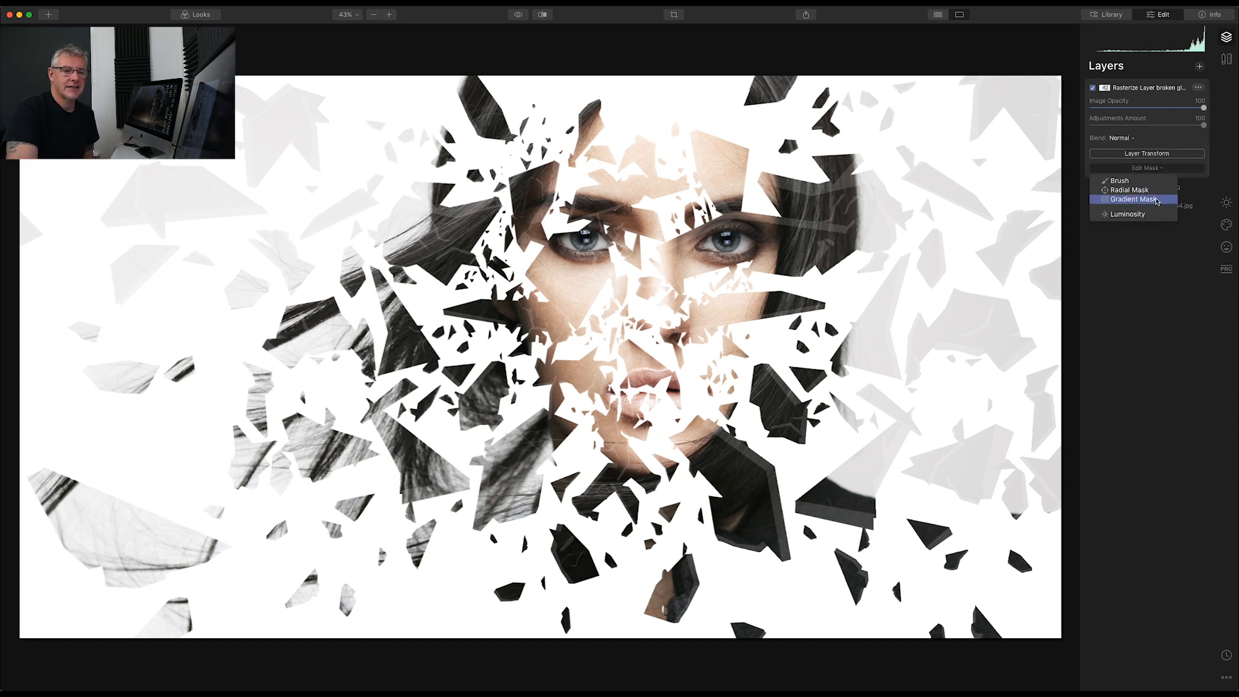
pyautogui.click(1133, 199)
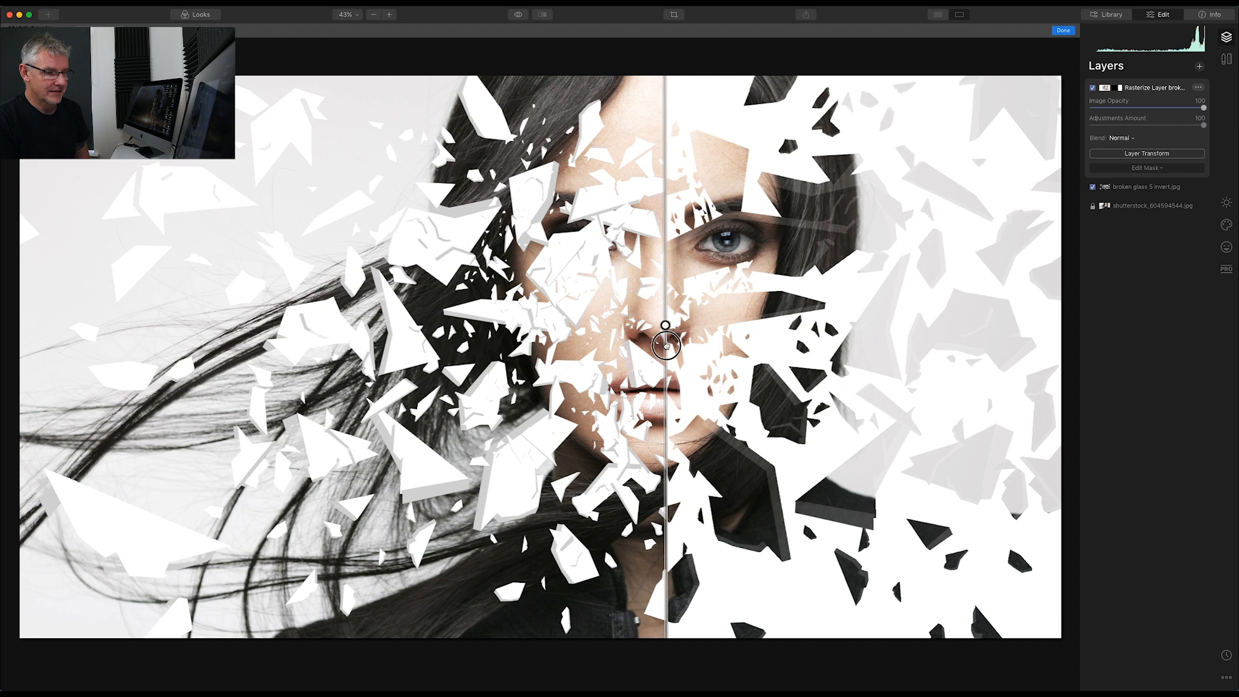
pyautogui.moveTo(667, 346); pyautogui.dragTo(693, 325)
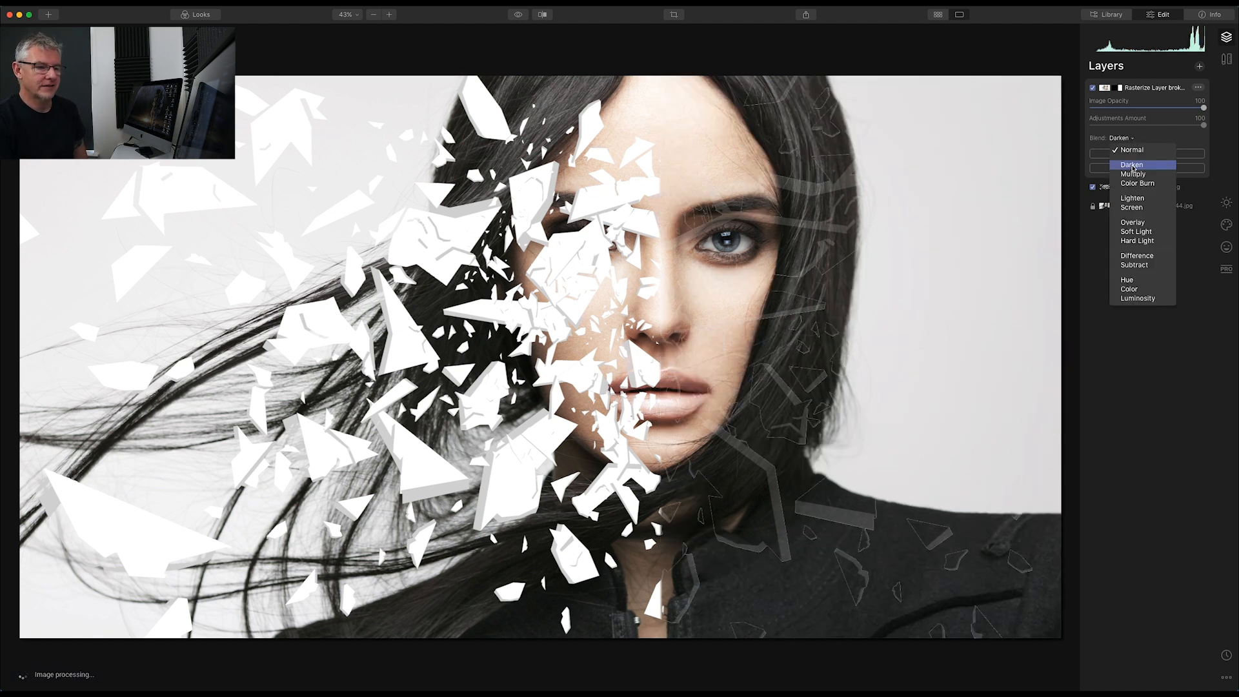
# Preview Multiply, Color Burn, Overlay, Hard Light and Difference on the masked glass layer, then hide it
pyautogui.click(1133, 173)
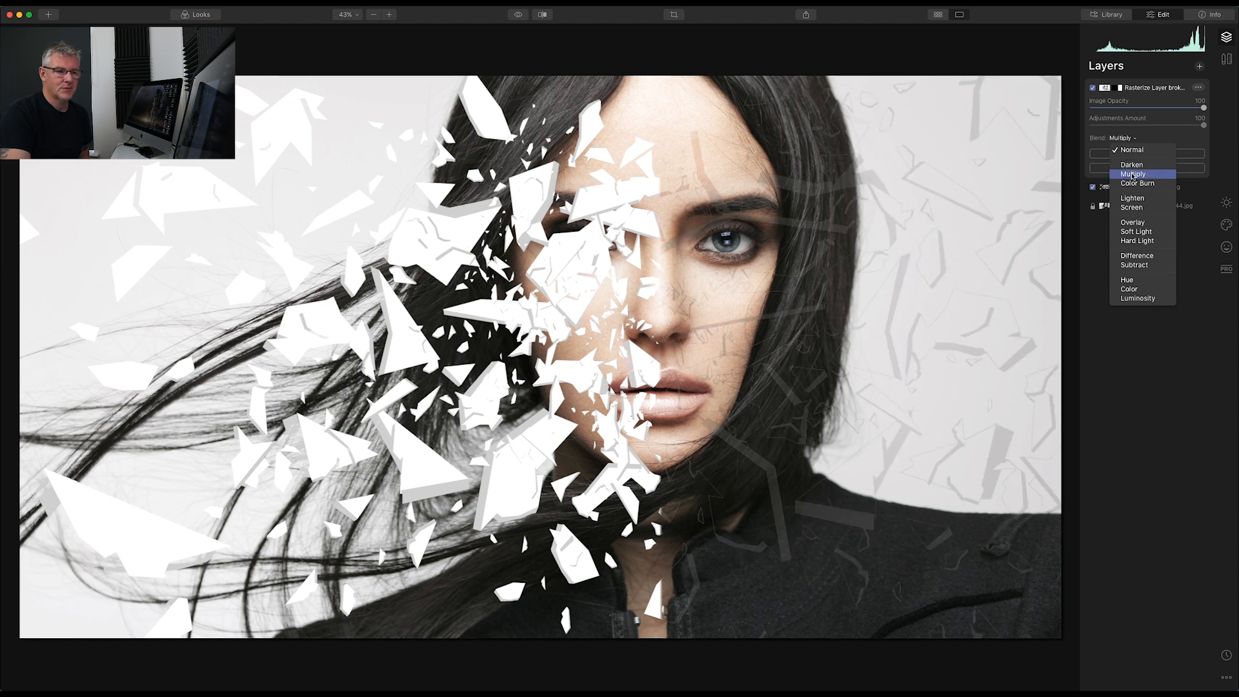
pyautogui.click(1137, 183)
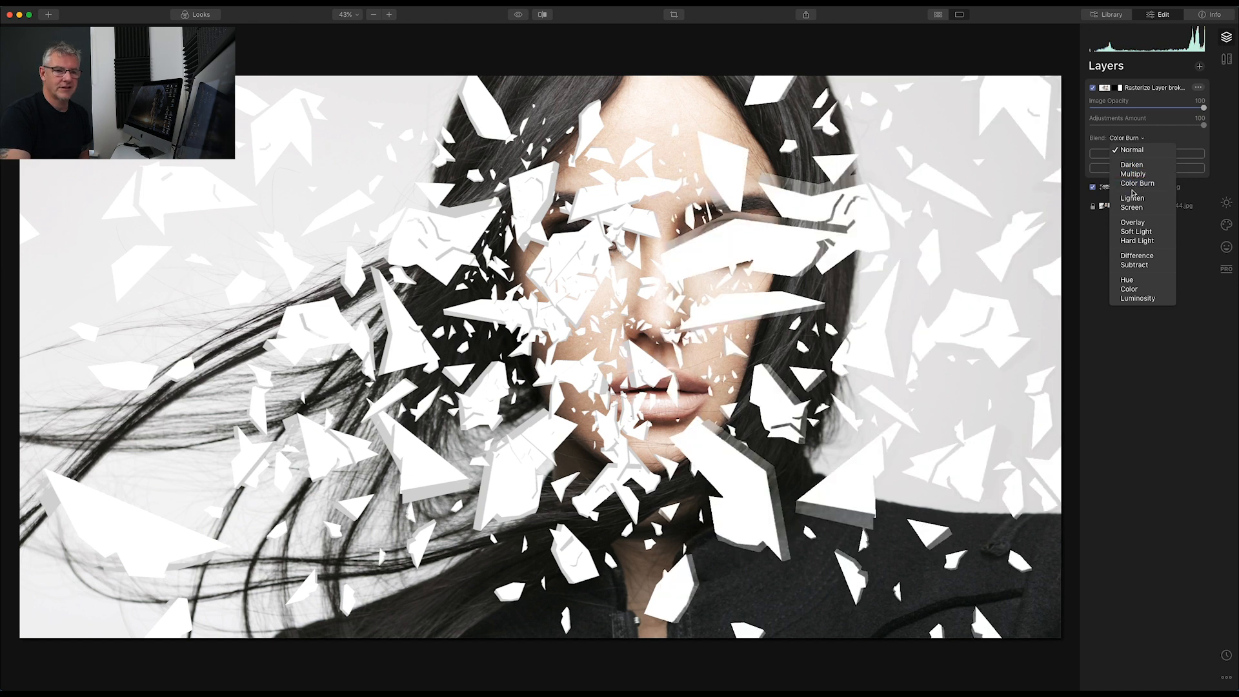
pyautogui.click(1133, 222)
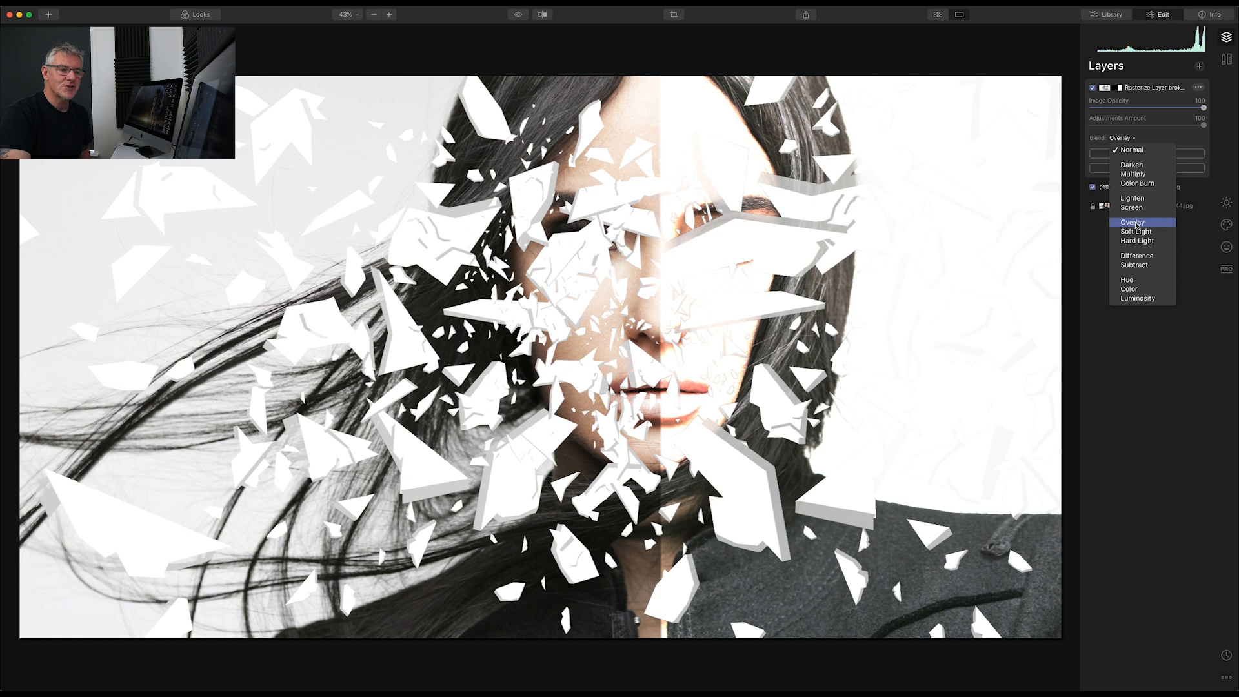
pyautogui.click(1136, 240)
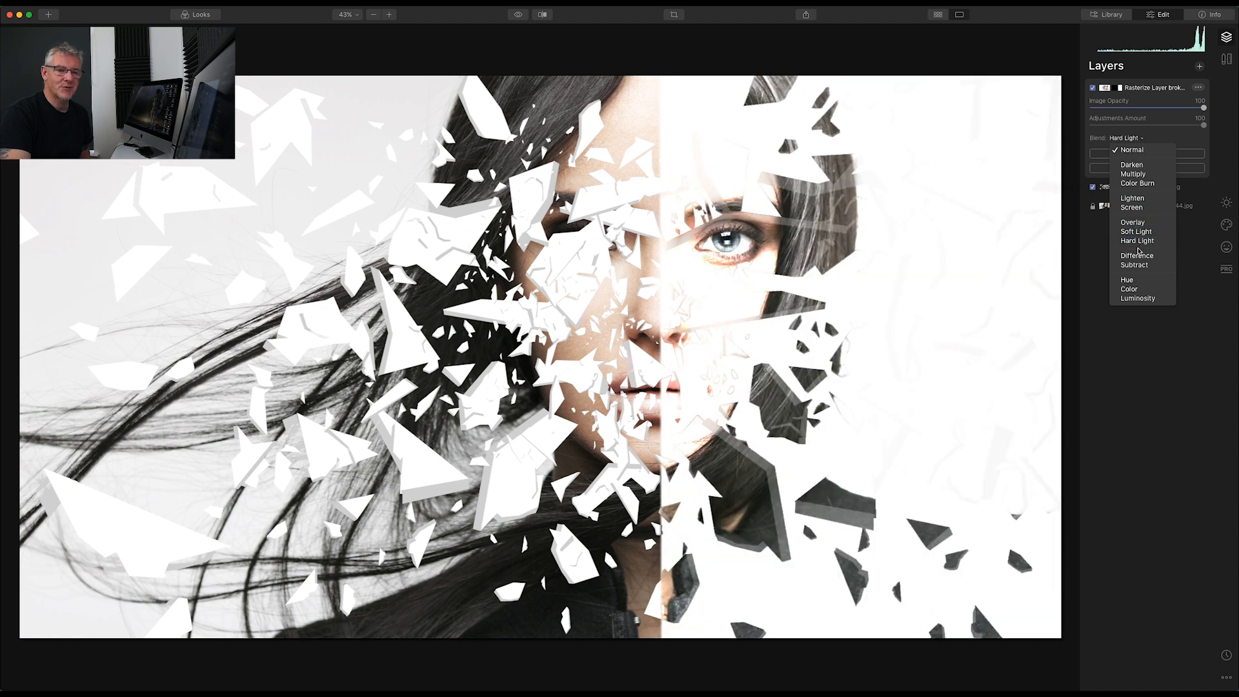
pyautogui.click(1136, 255)
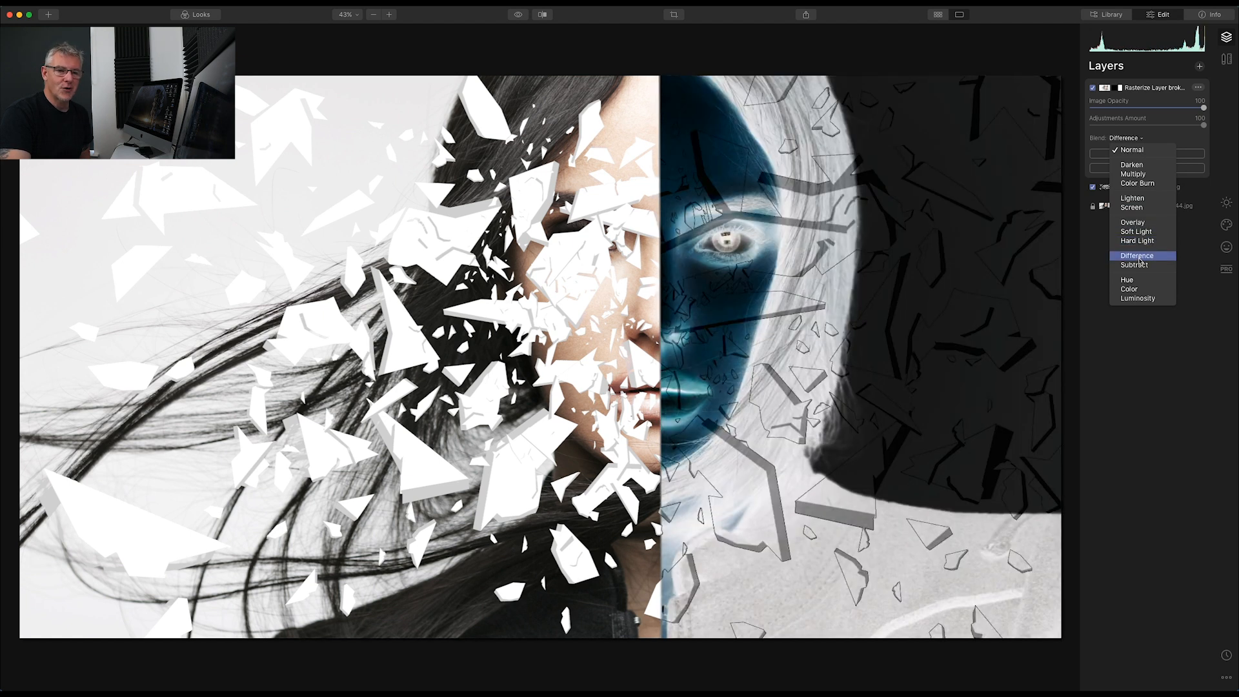
pyautogui.click(1139, 299)
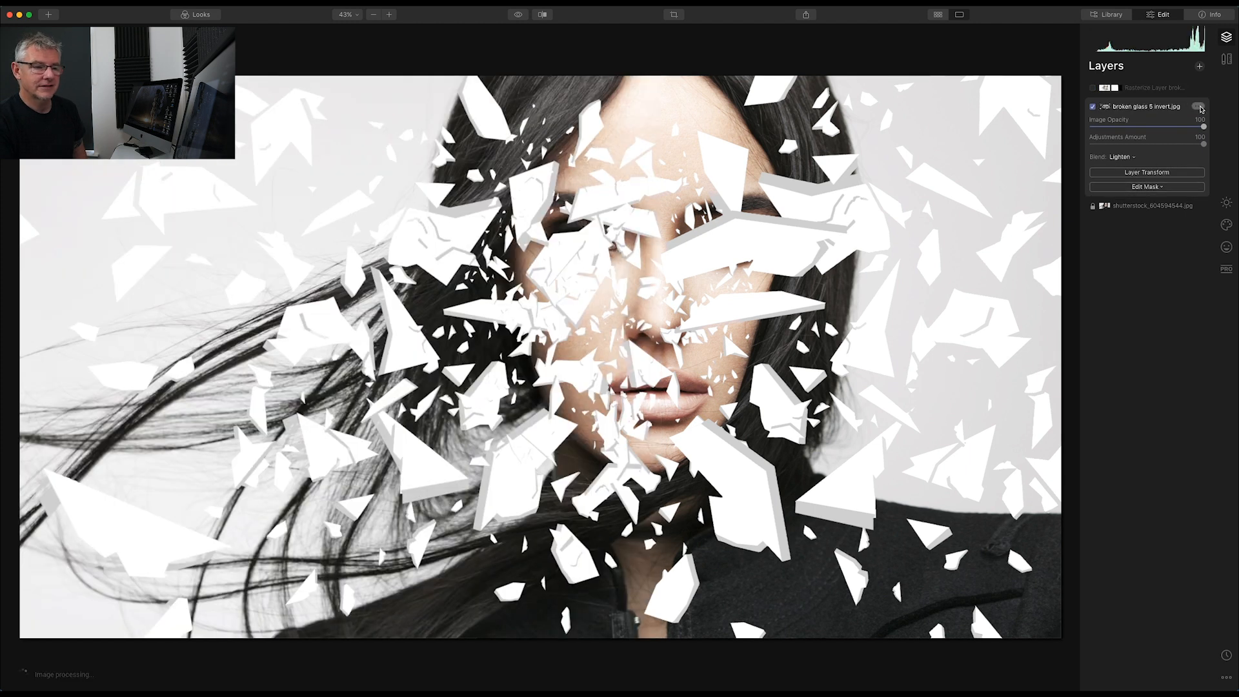
# Duplicate the broken glass 5 invert layer and select the copy
pyautogui.click(1203, 105)
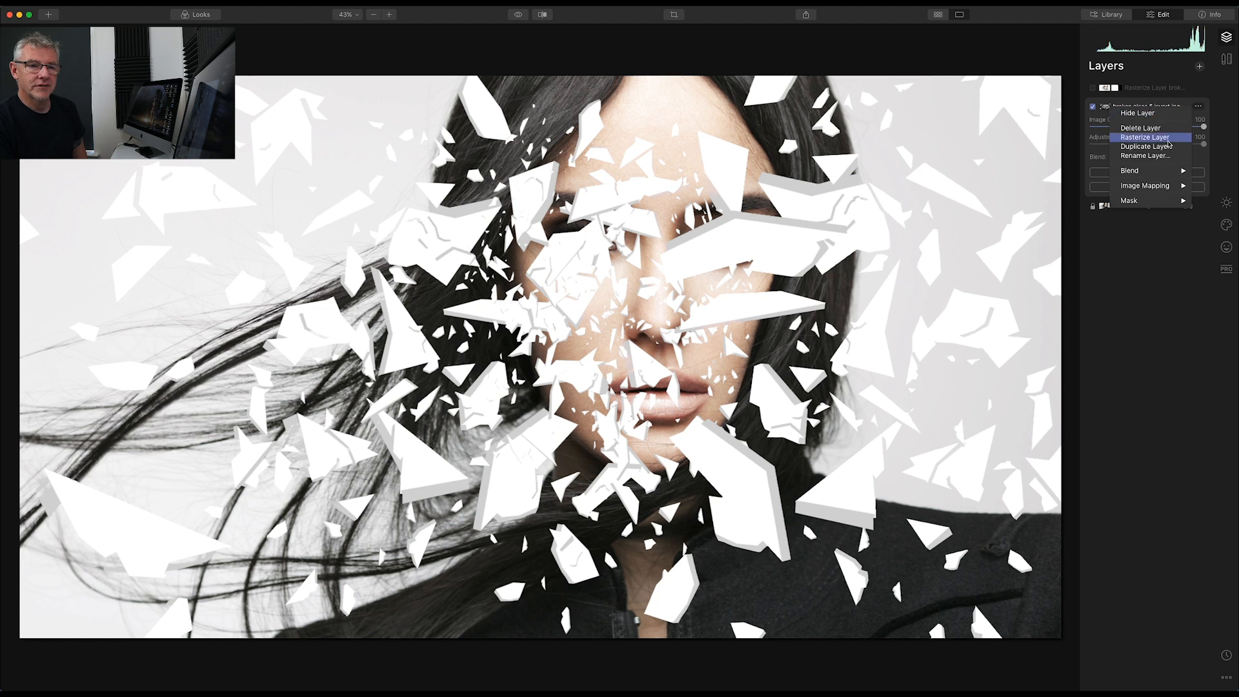
pyautogui.click(1144, 137)
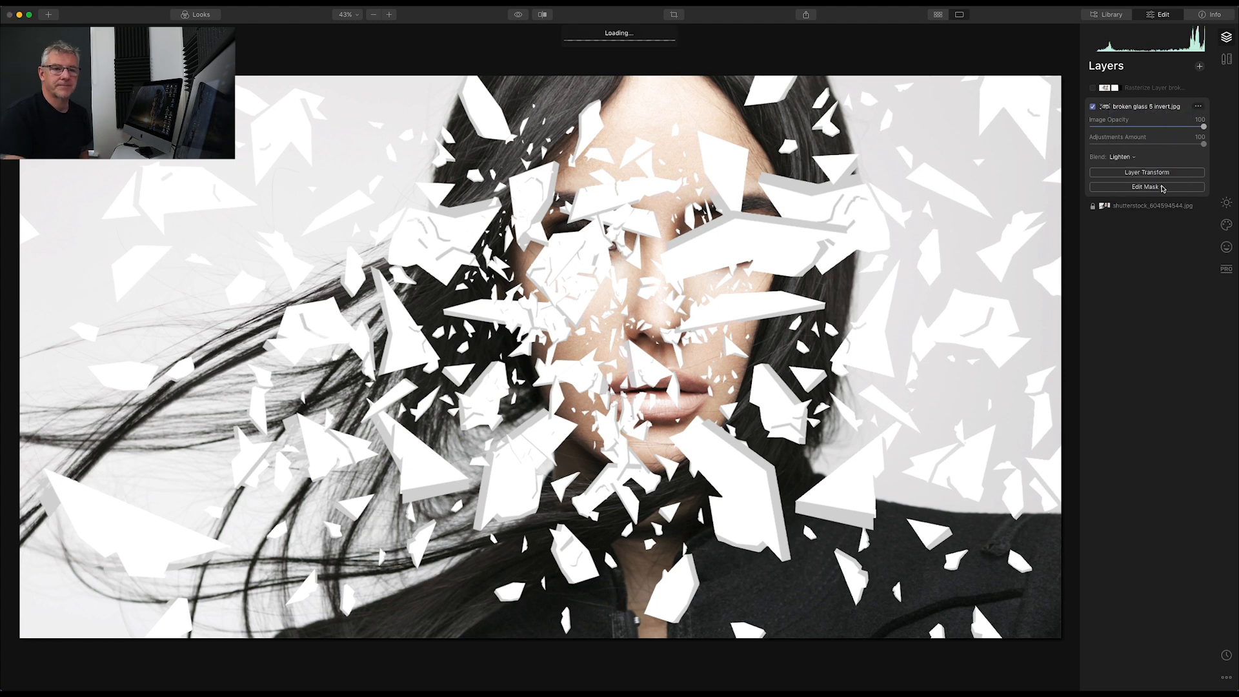
pyautogui.click(1153, 106)
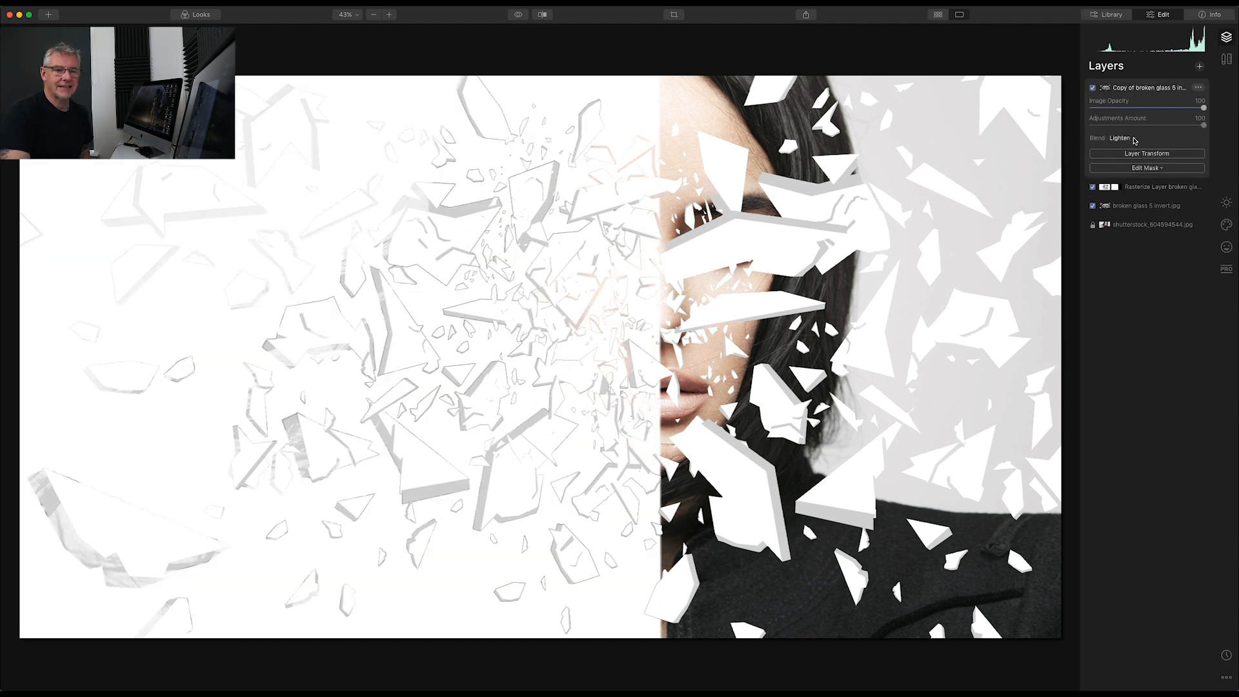
# Compare Lighten, Hard Light, Hue and another blend mode on the copied shard layer
pyautogui.click(1121, 138)
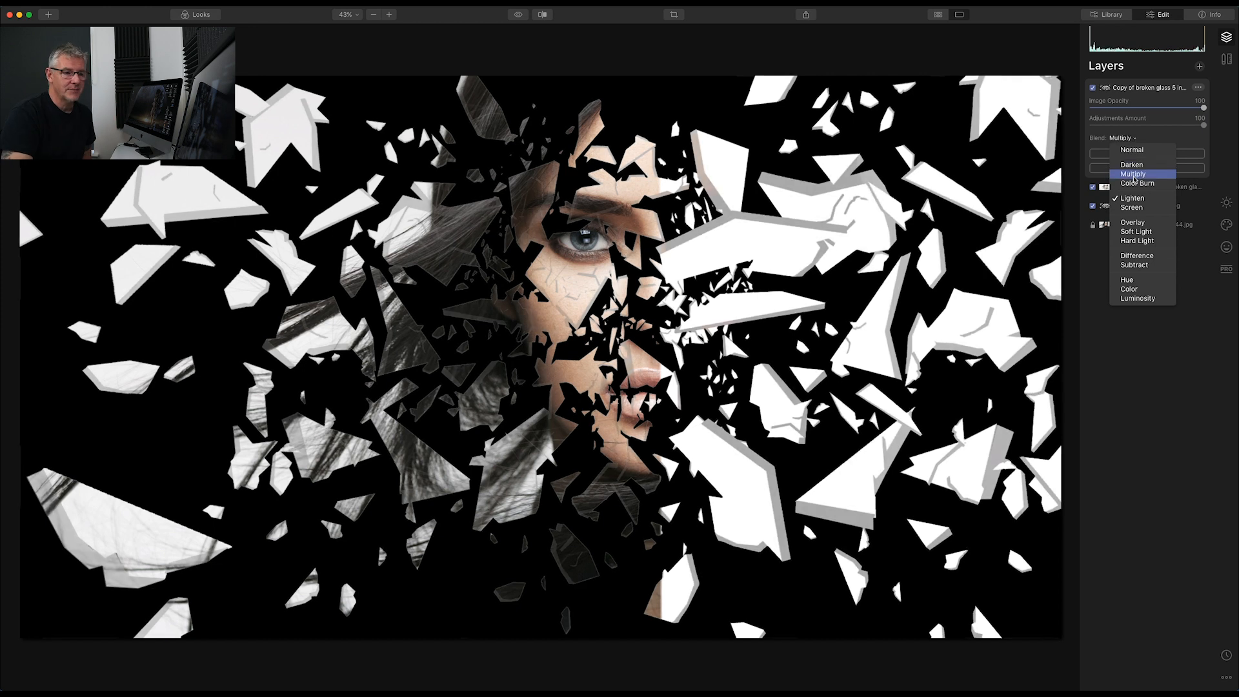
pyautogui.click(1133, 198)
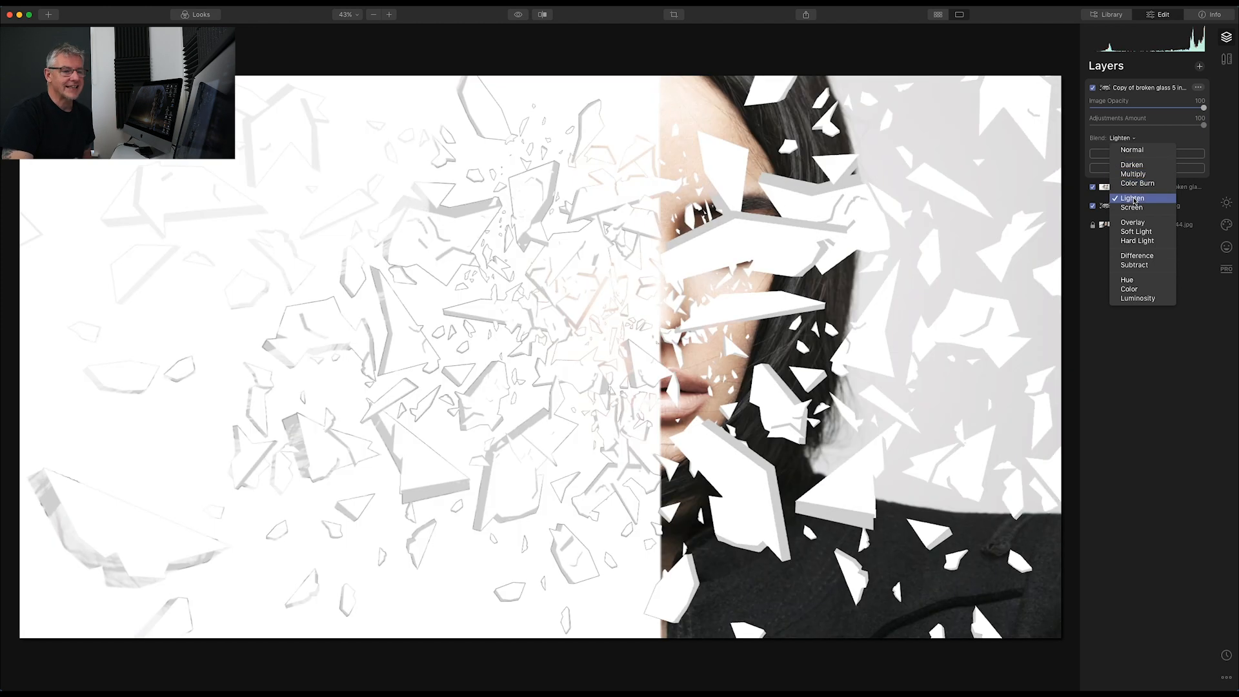
pyautogui.click(1138, 240)
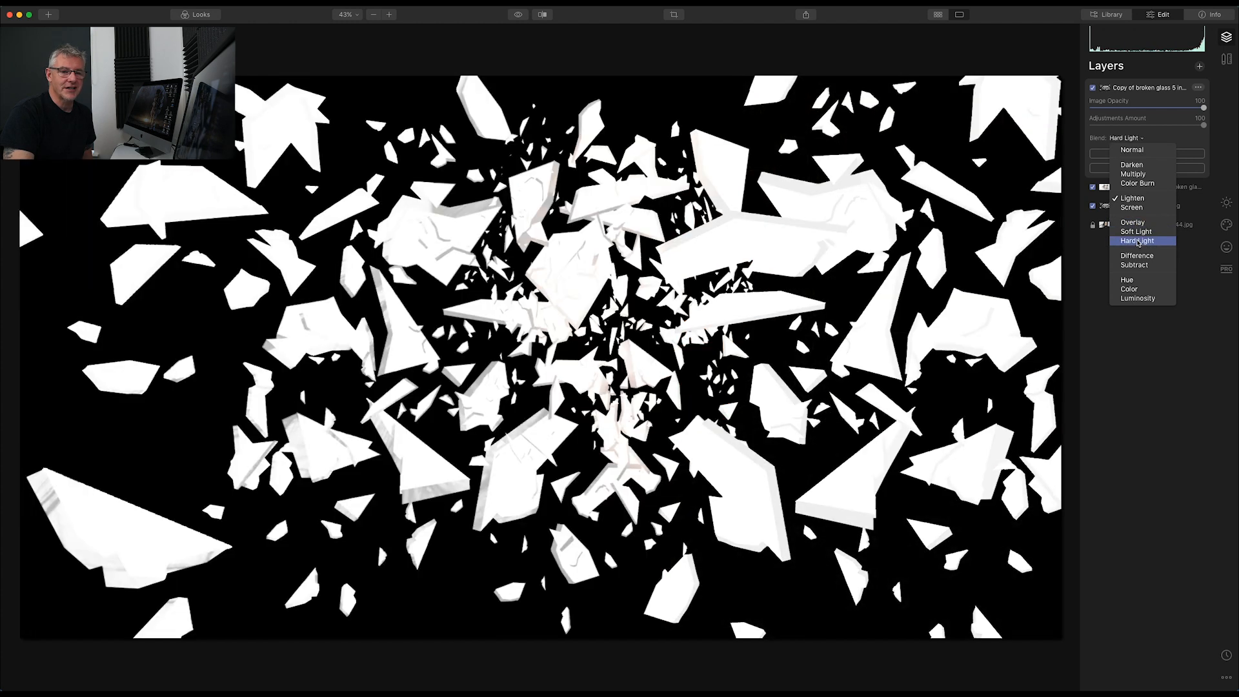
pyautogui.click(1127, 279)
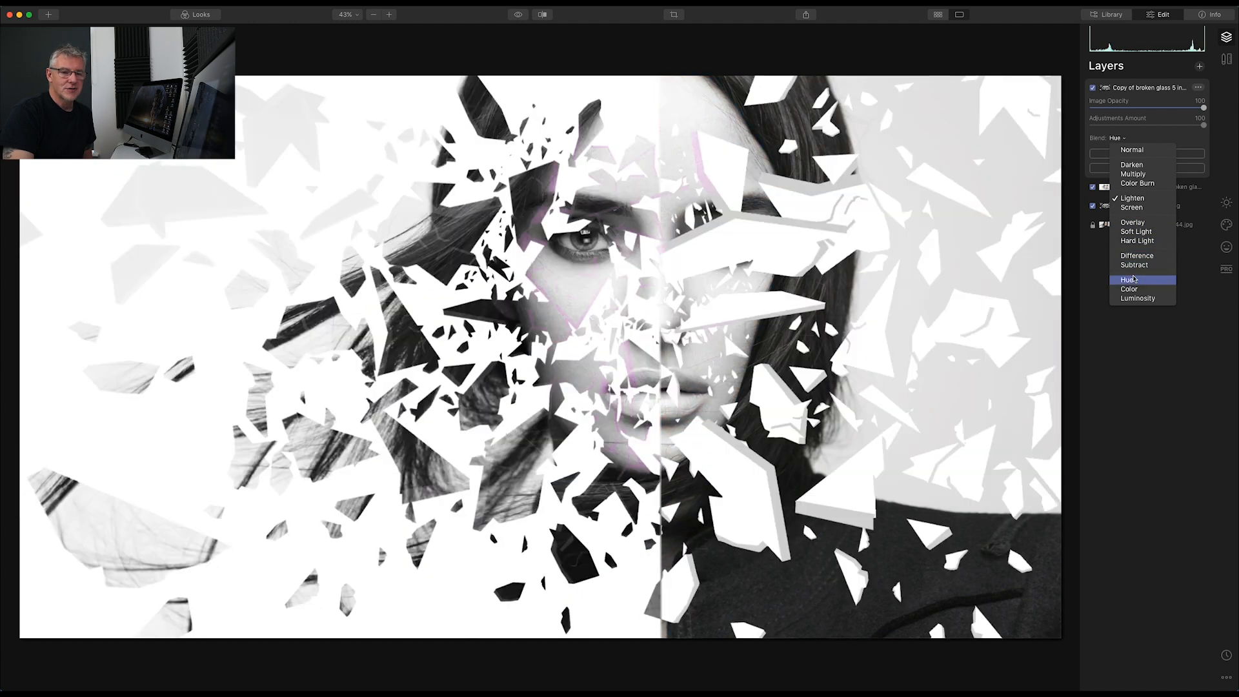
pyautogui.click(1139, 299)
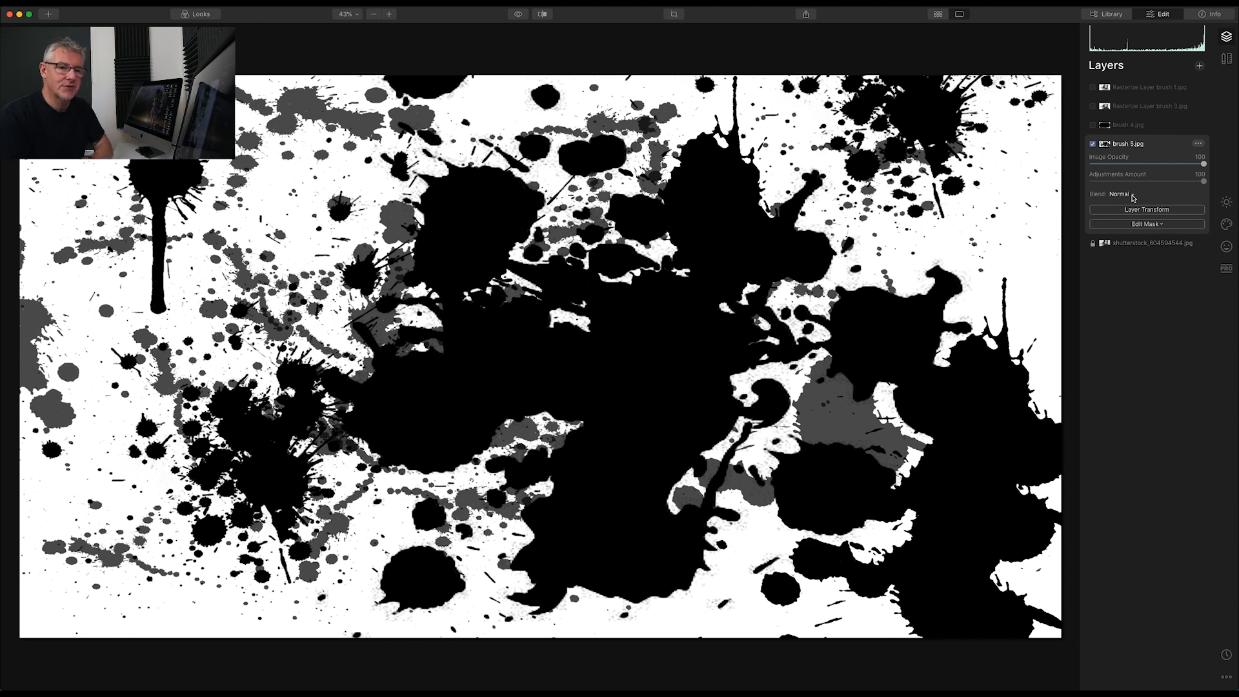
# Settle the brush 5 ink-splatter layer on Screen after Lighten and Soft Light, then rasterize it
pyautogui.click(1119, 194)
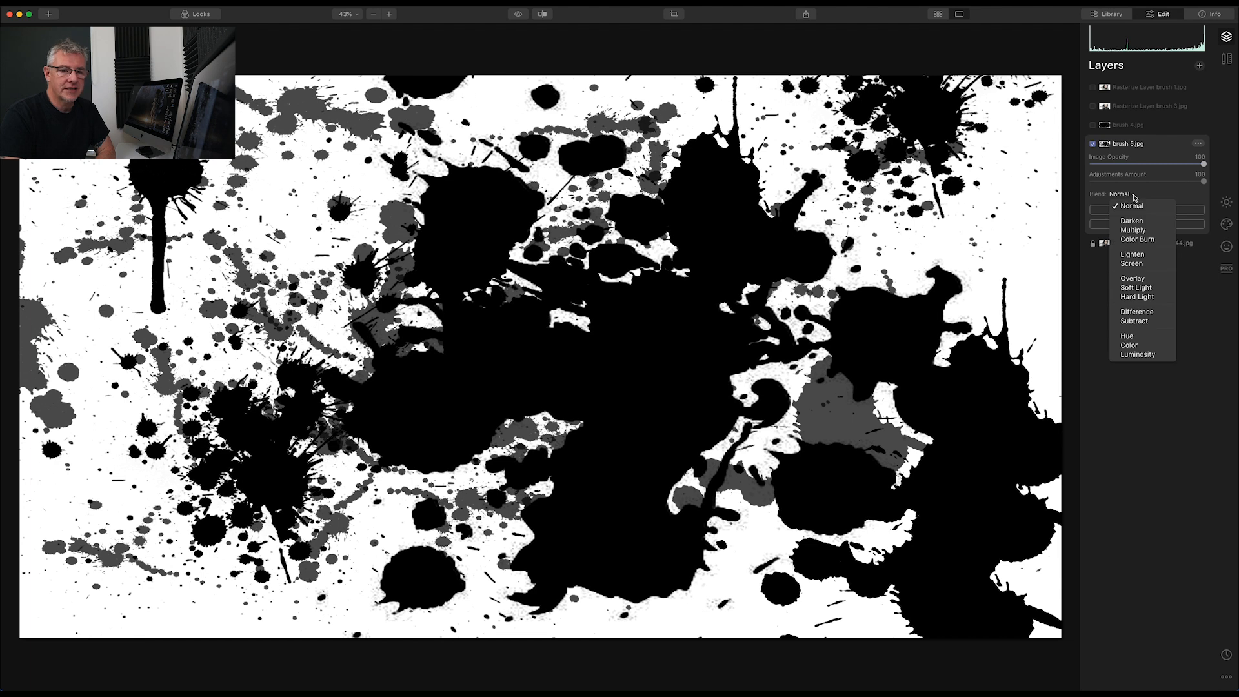
pyautogui.click(1132, 253)
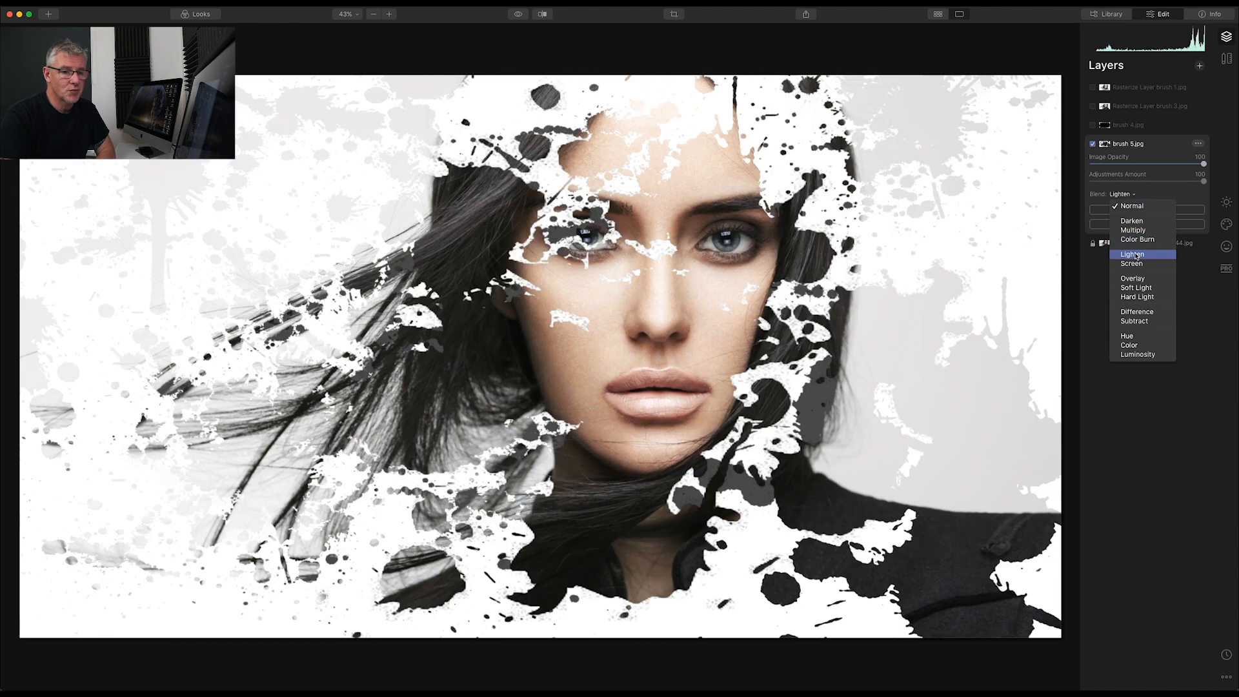
pyautogui.click(1131, 263)
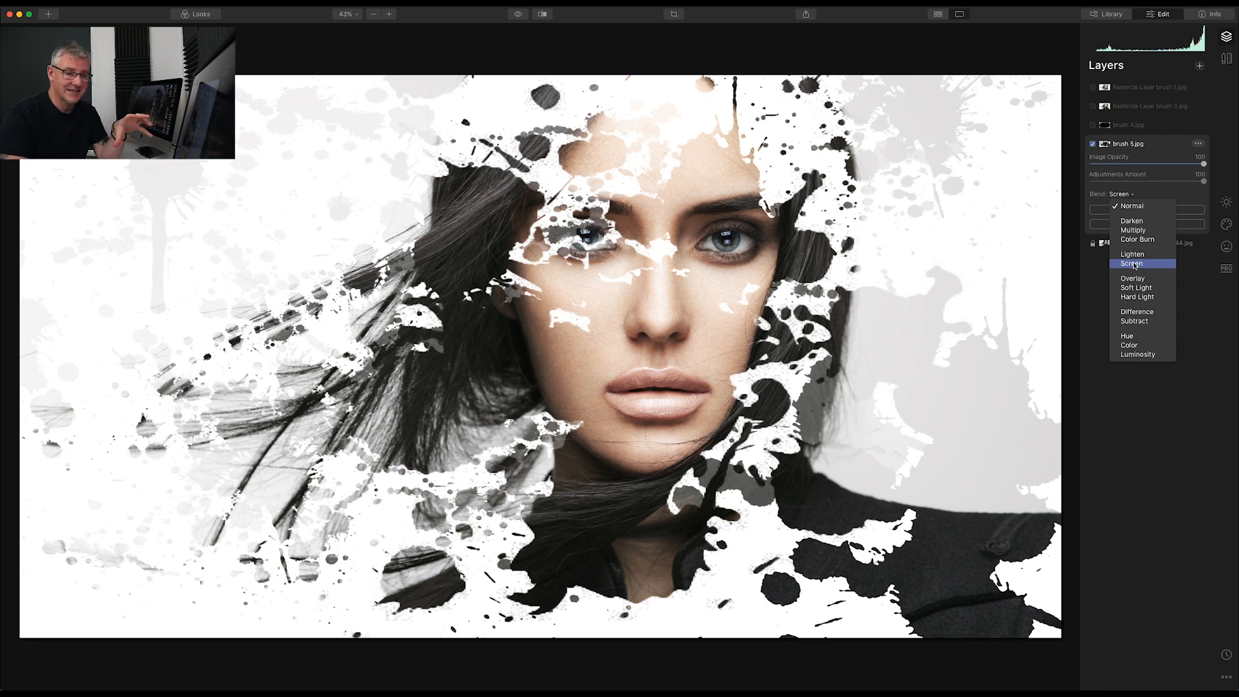
pyautogui.click(1136, 287)
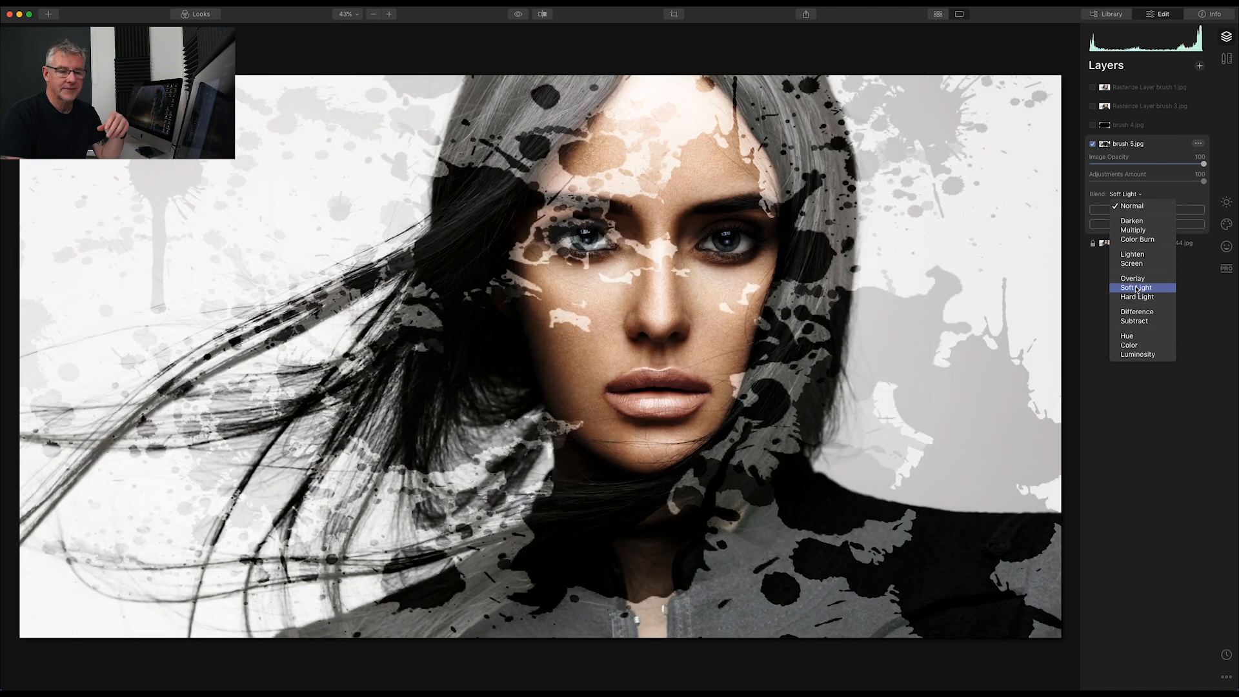
pyautogui.click(1132, 264)
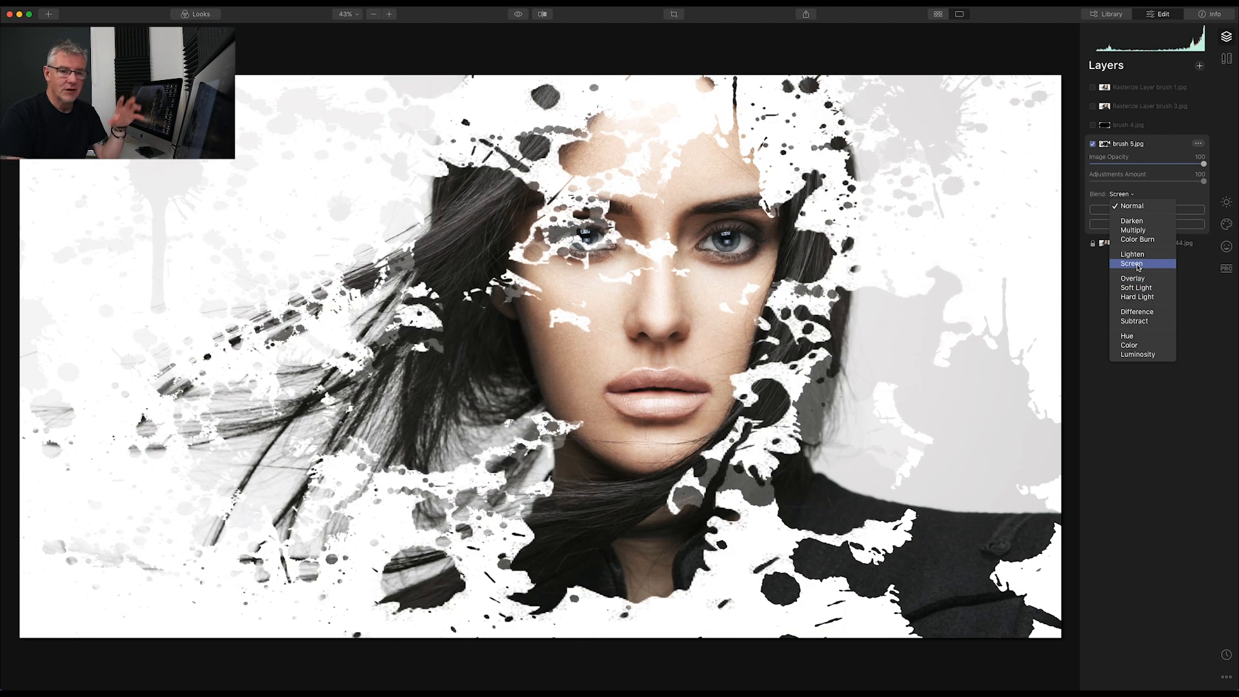
pyautogui.click(1141, 264)
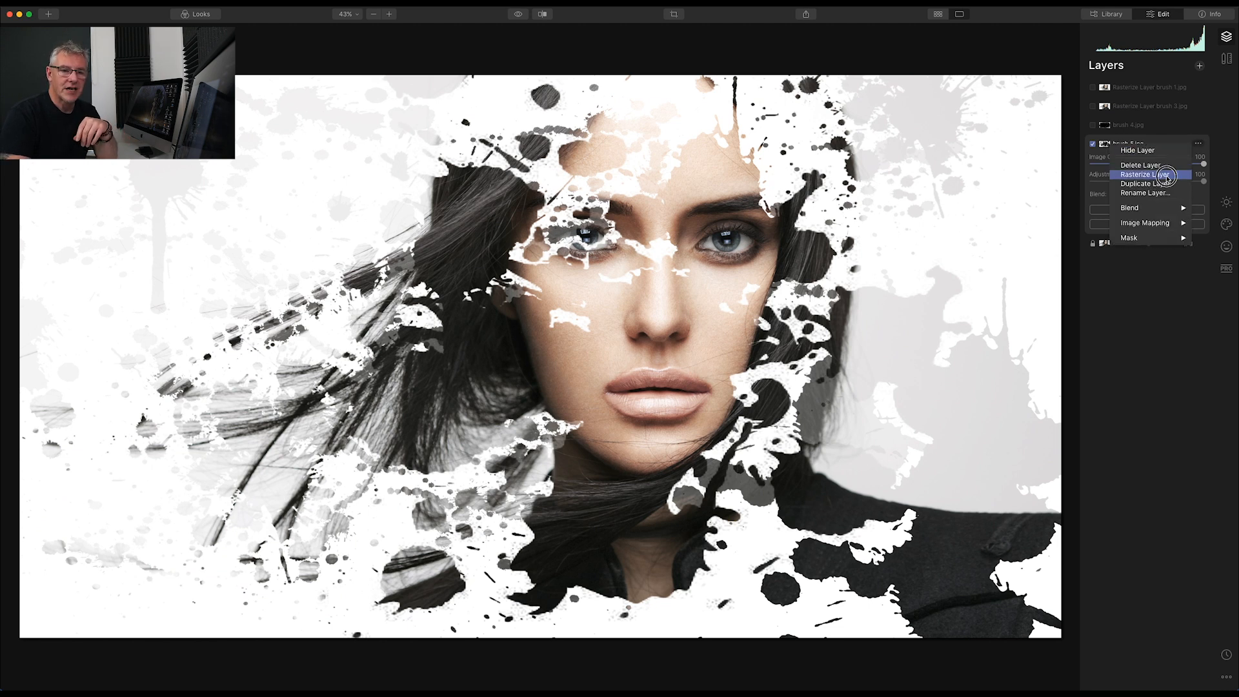
pyautogui.click(1144, 176)
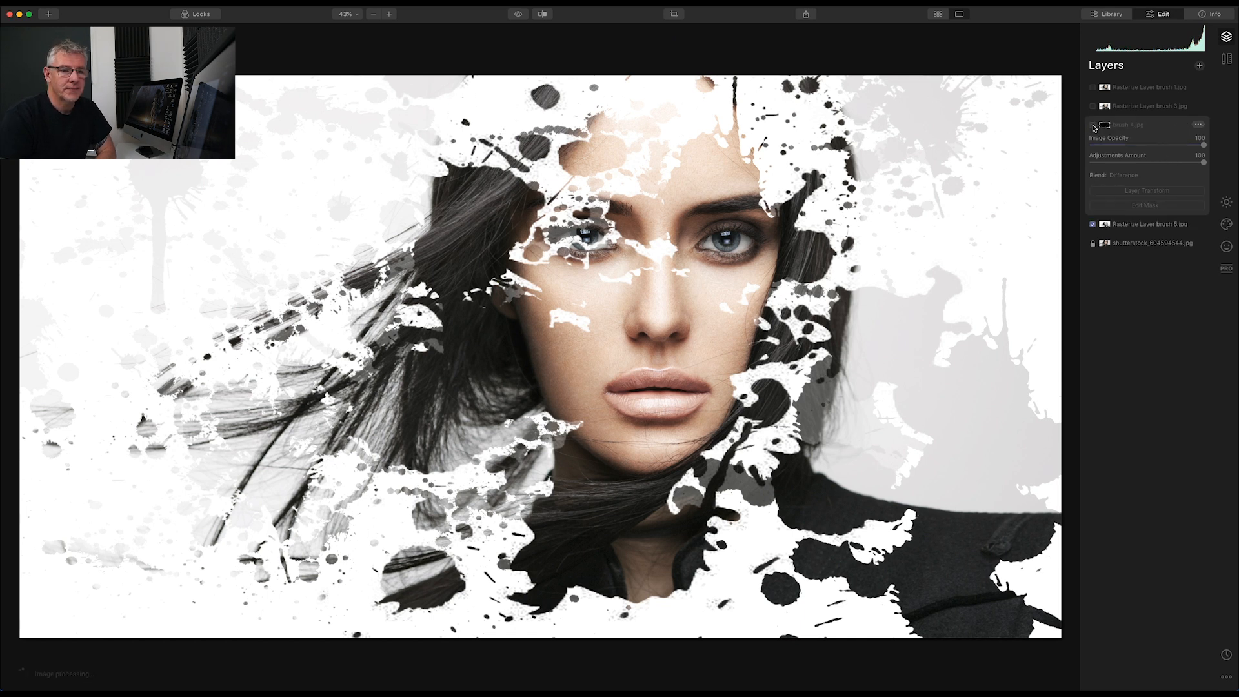
# Show the brush 4 stroke layer and compare Screen, Hard Light and other blend modes on it
pyautogui.click(1093, 125)
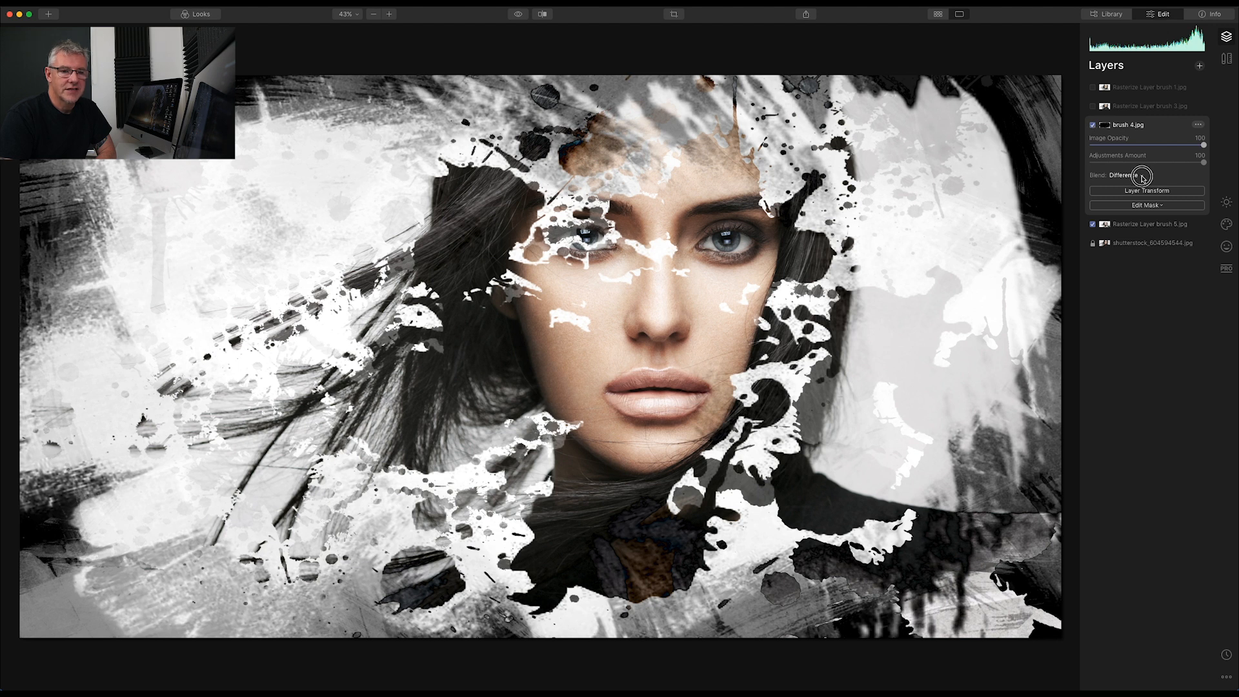
pyautogui.click(1142, 174)
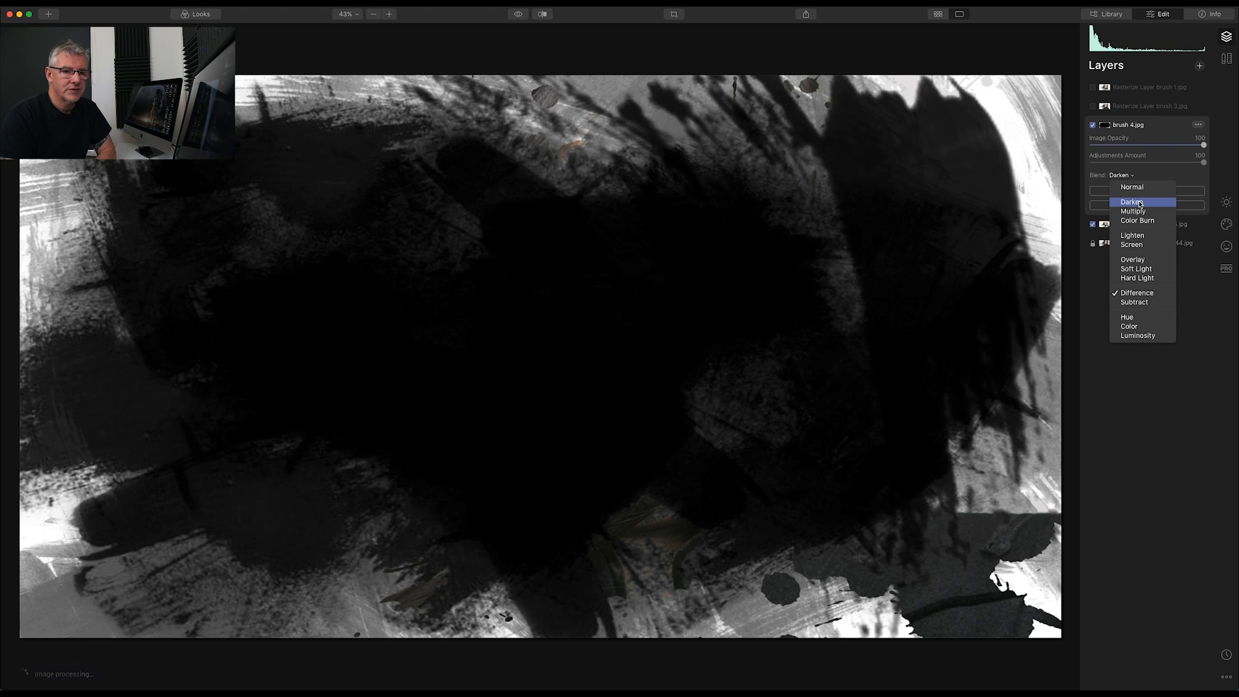
pyautogui.click(1138, 220)
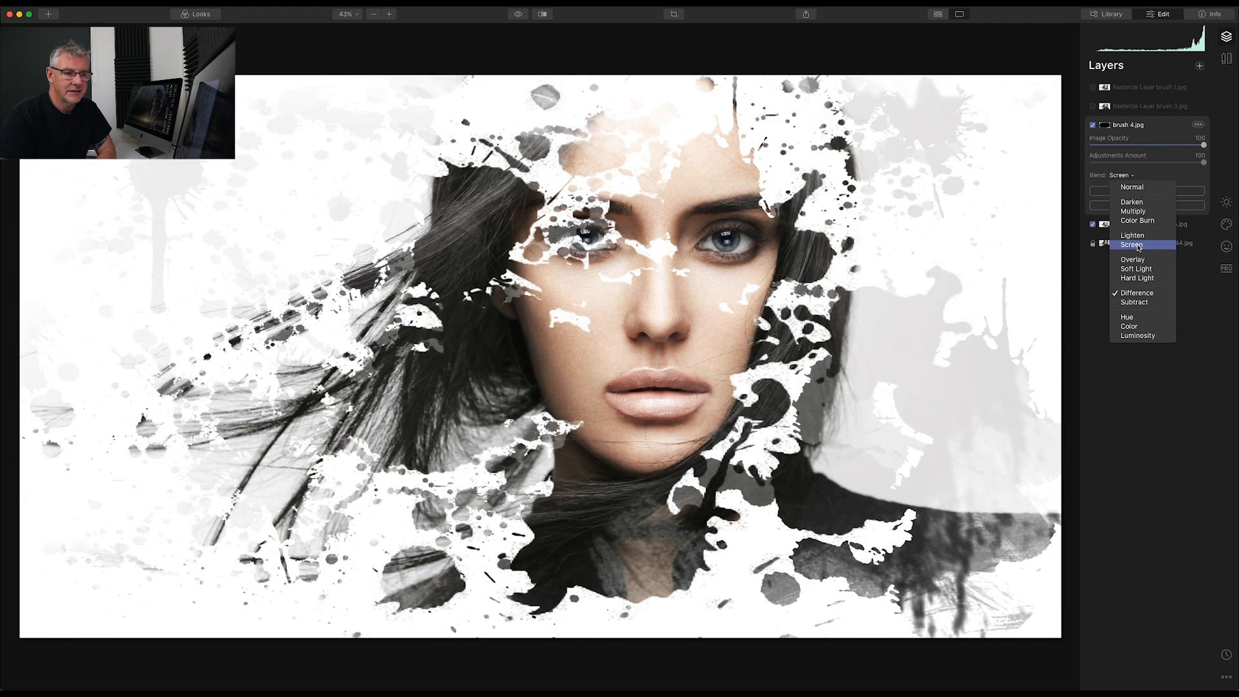
pyautogui.click(1137, 278)
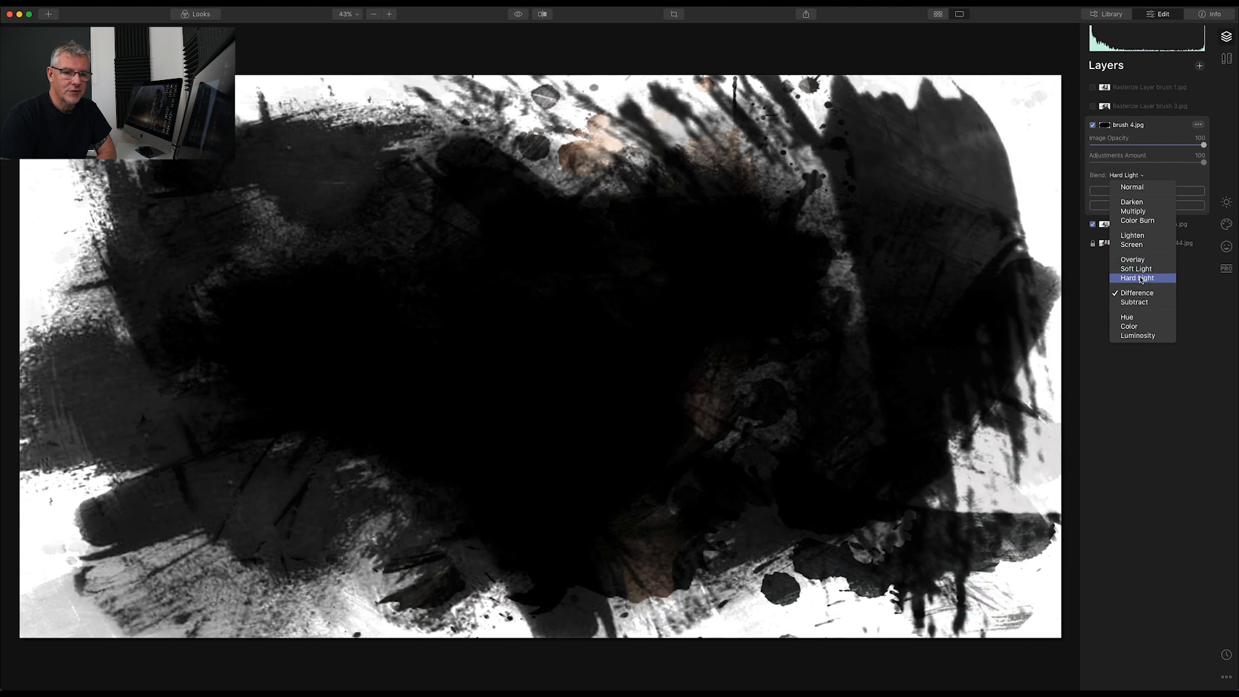
pyautogui.click(1139, 291)
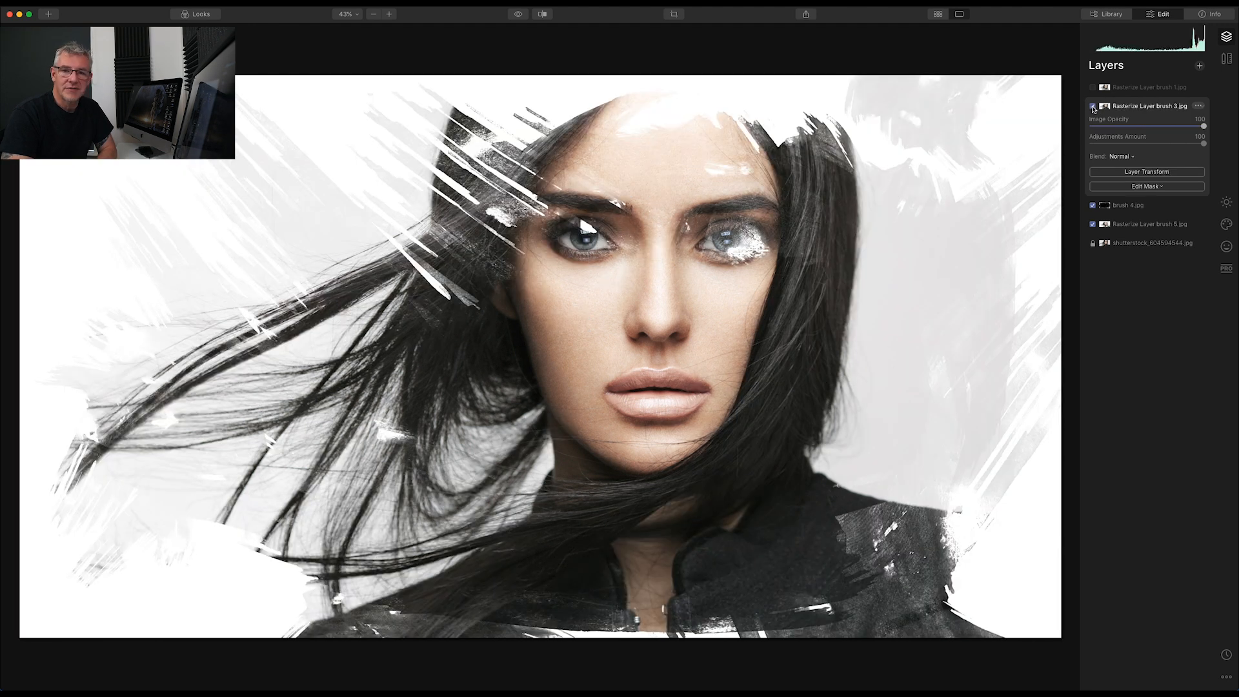
# Show the rasterized brush 3 stroke layer over the portrait
pyautogui.click(1091, 106)
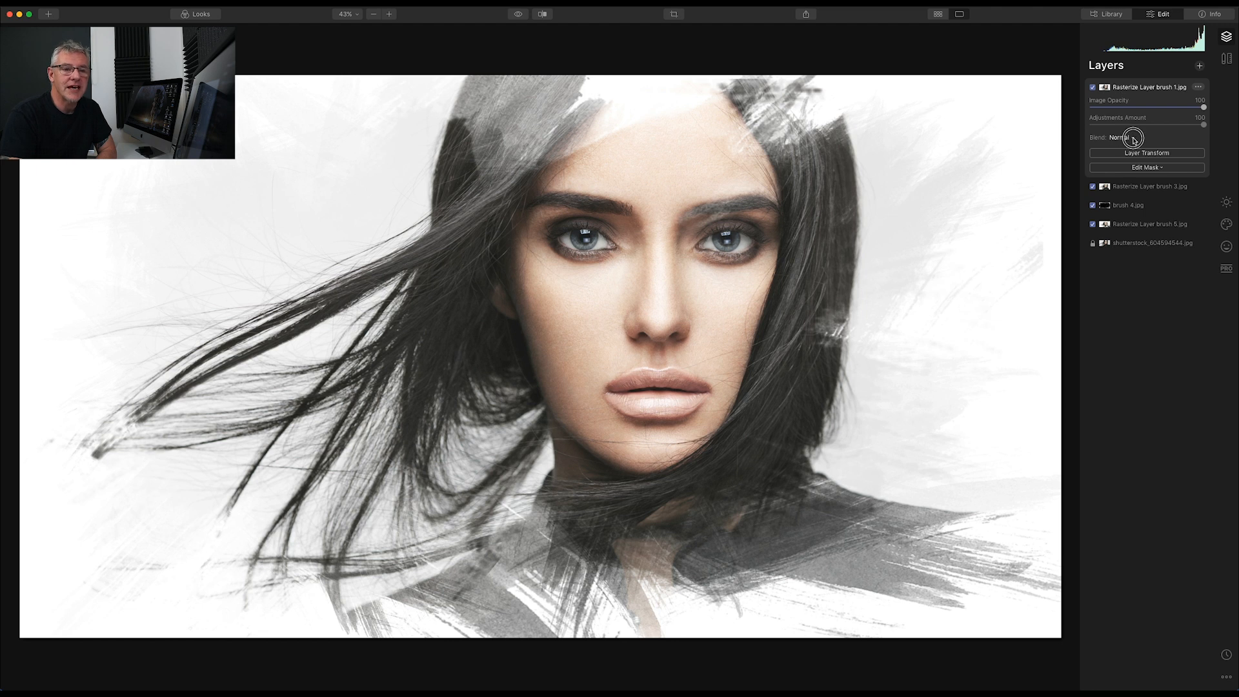
# Preview Darken, Multiply, Lighten, Screen, Hard Light, Subtract, Color and Luminosity on the rasterized brush 1 layer
pyautogui.click(1122, 137)
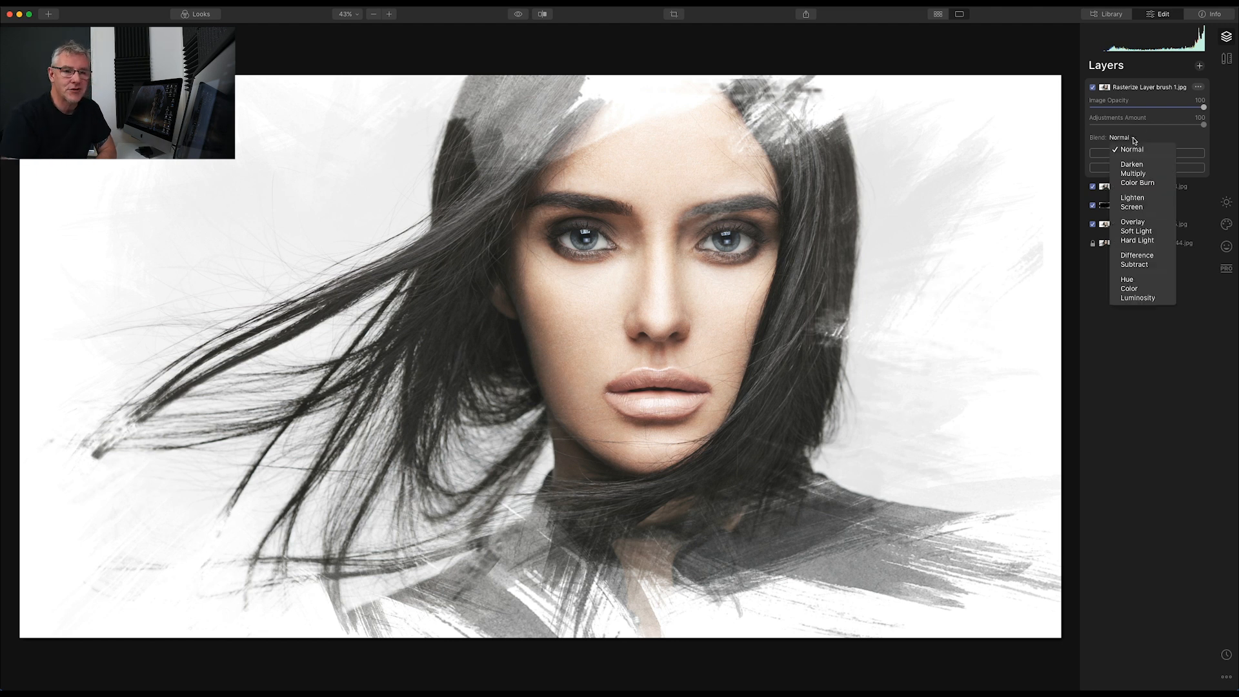
pyautogui.click(1132, 164)
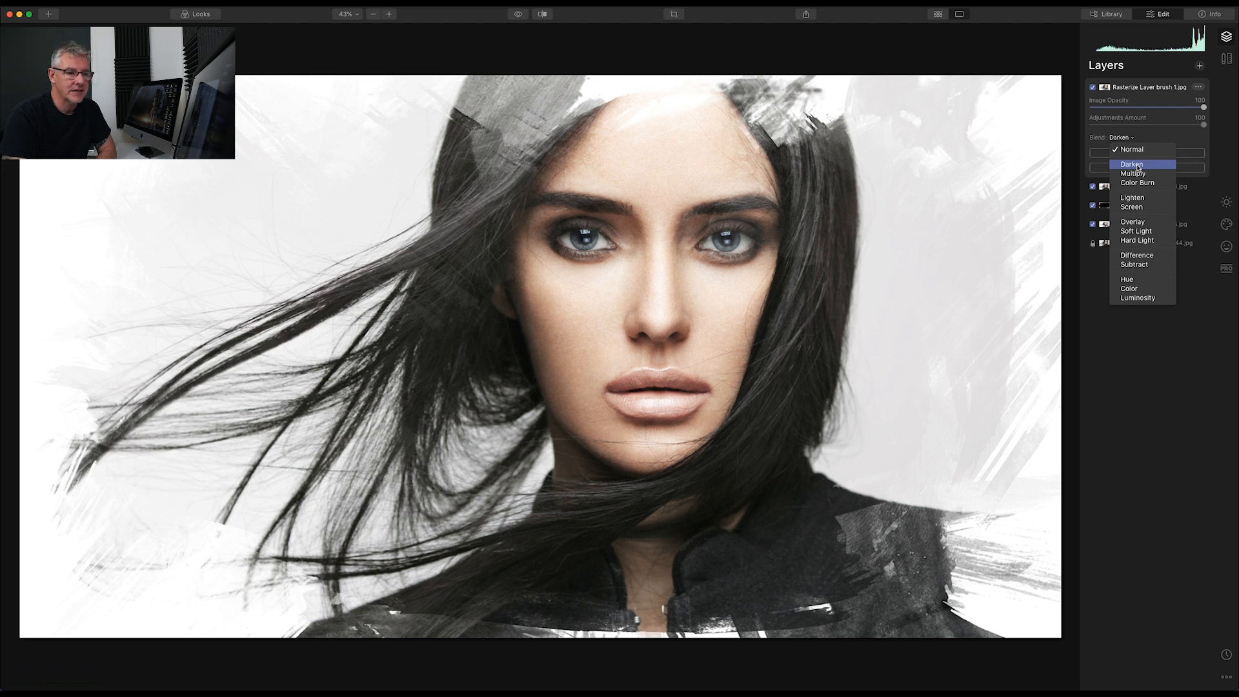
pyautogui.click(1133, 173)
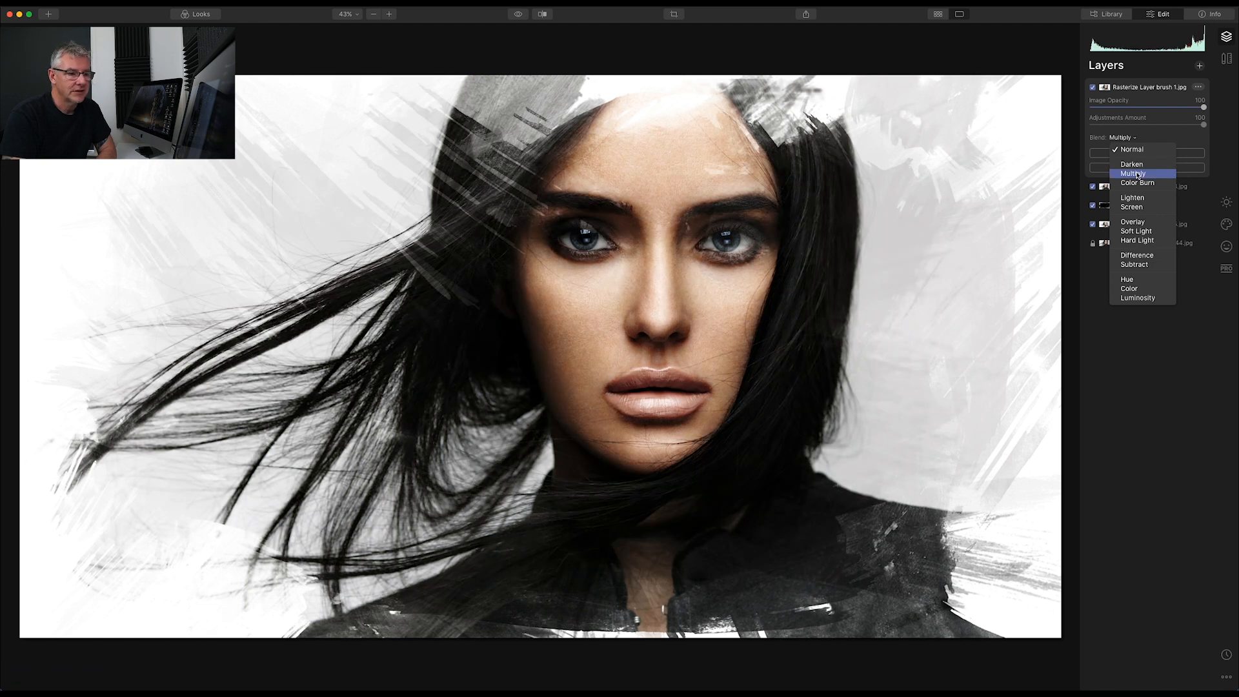
pyautogui.click(1132, 196)
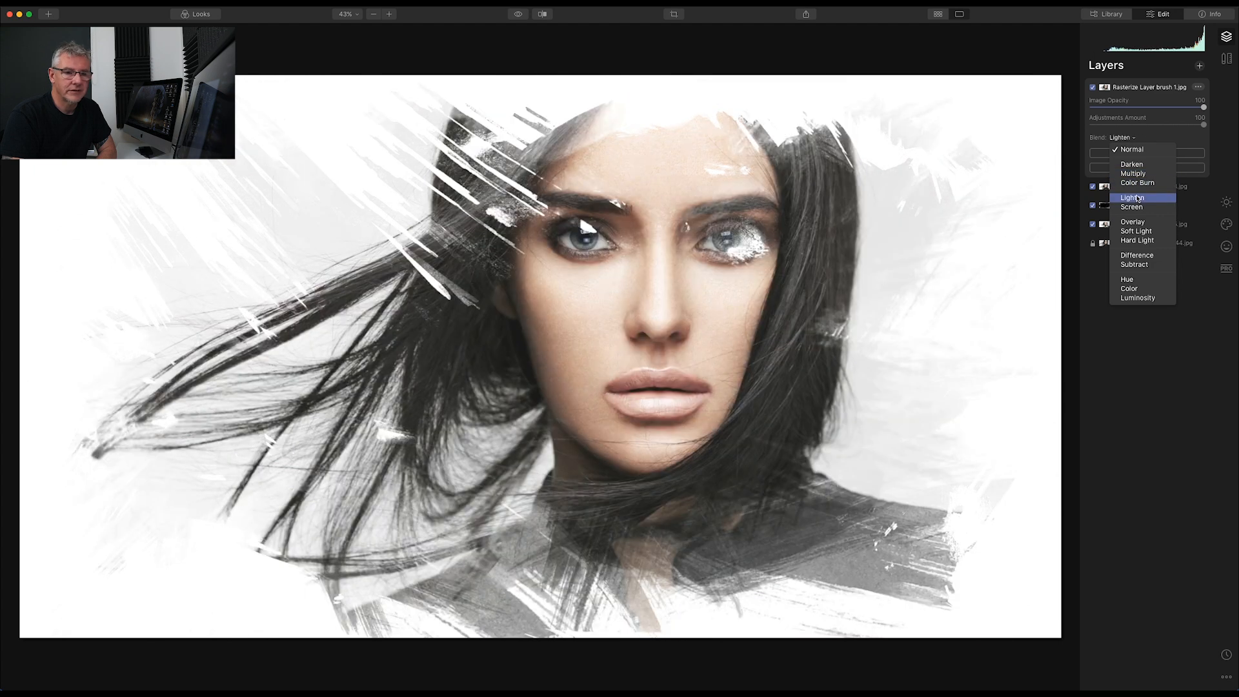
pyautogui.click(1131, 207)
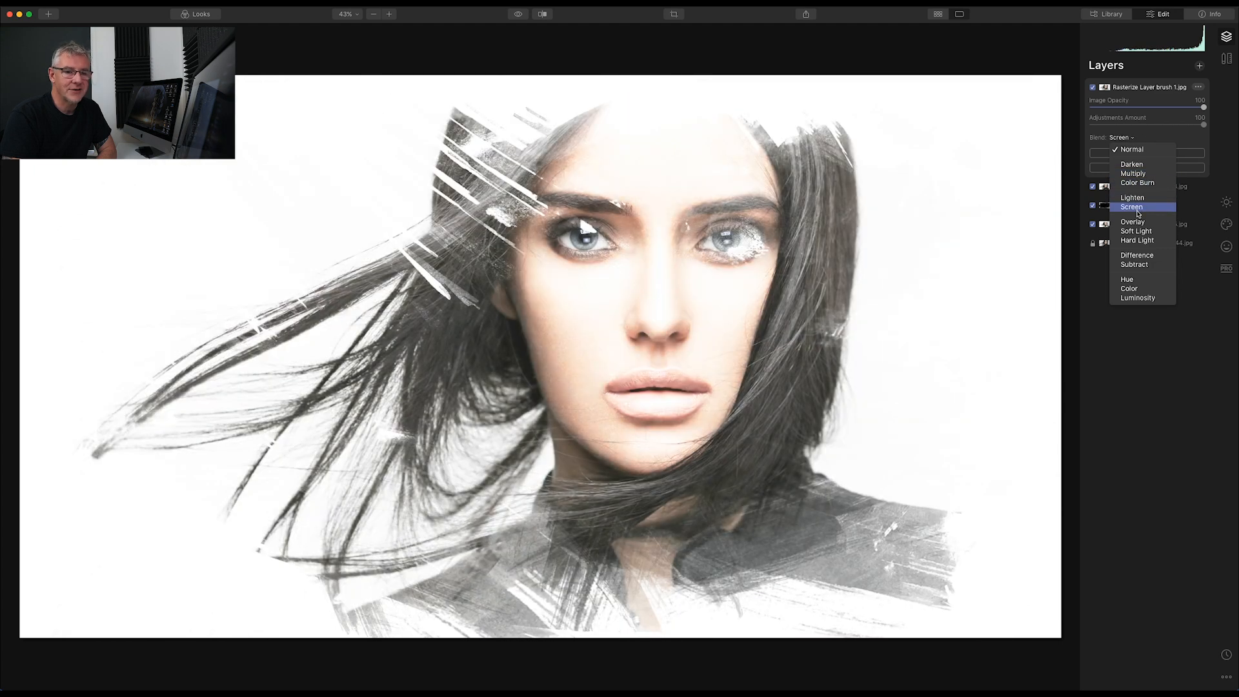
pyautogui.click(1137, 240)
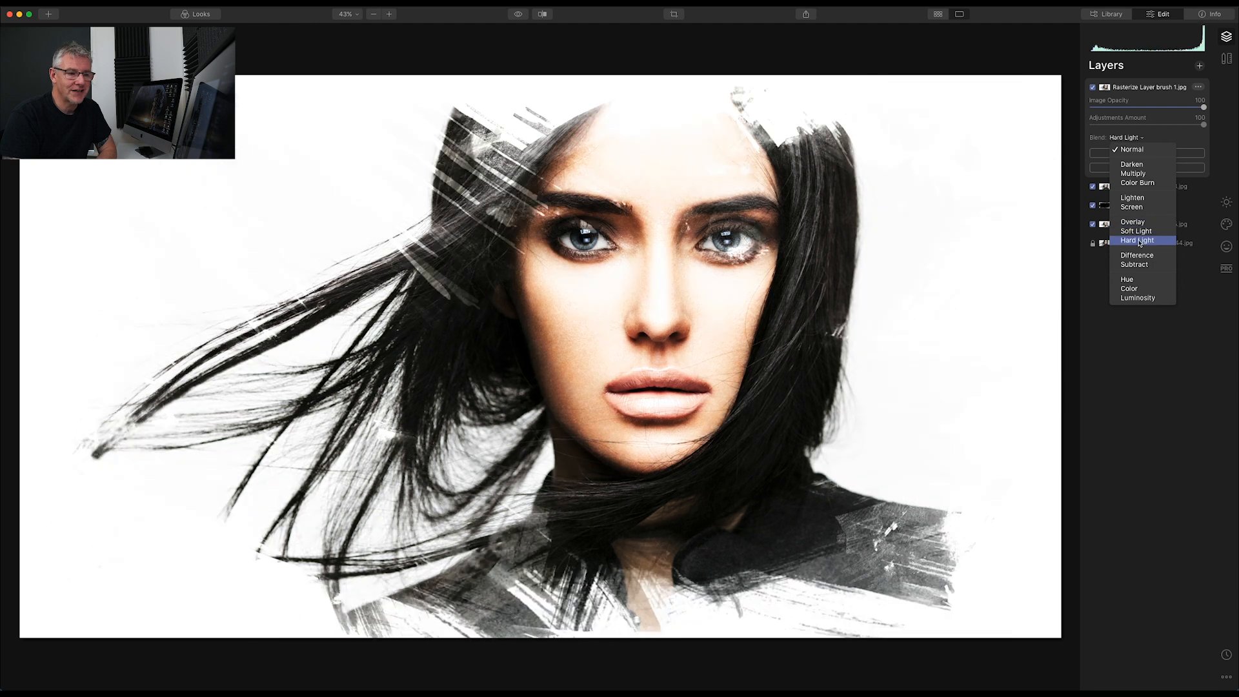
pyautogui.click(1133, 263)
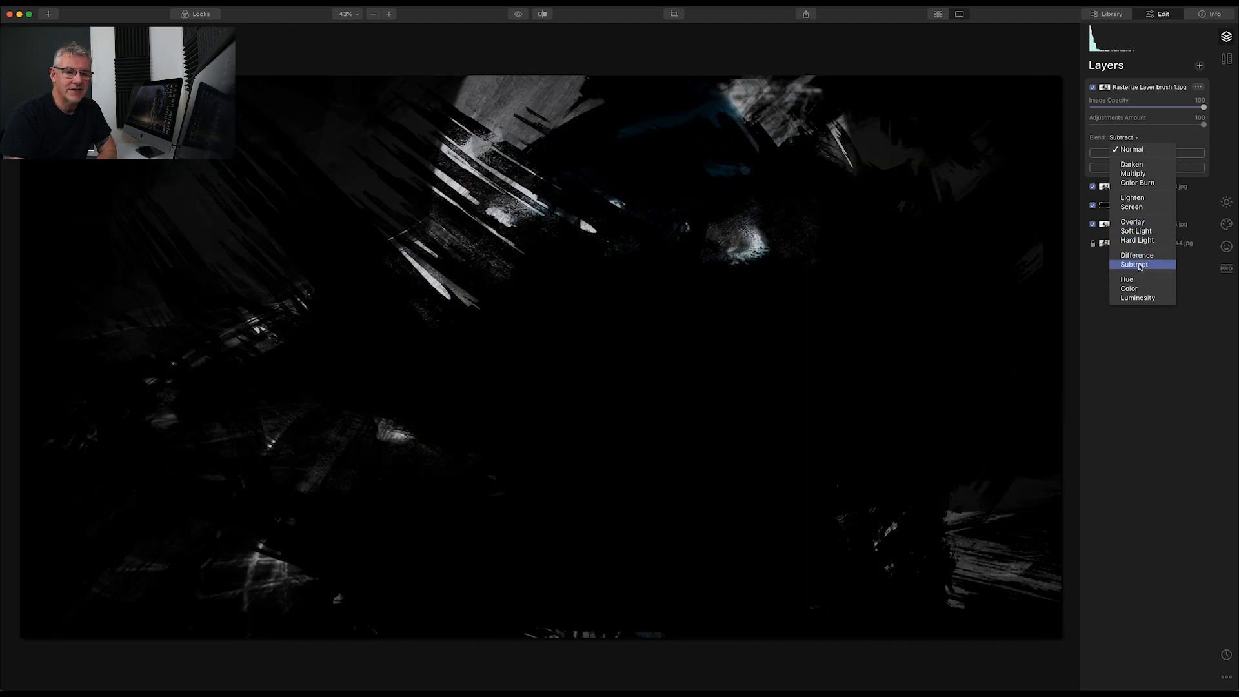
pyautogui.click(1128, 289)
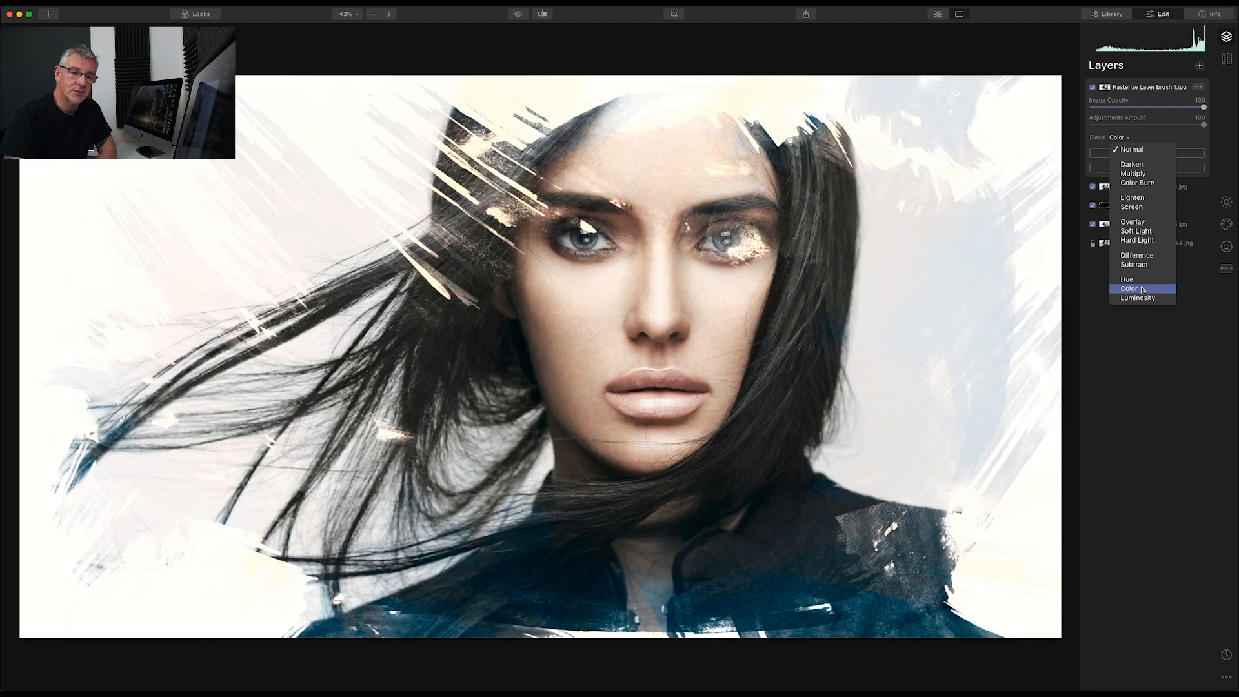
pyautogui.click(1137, 297)
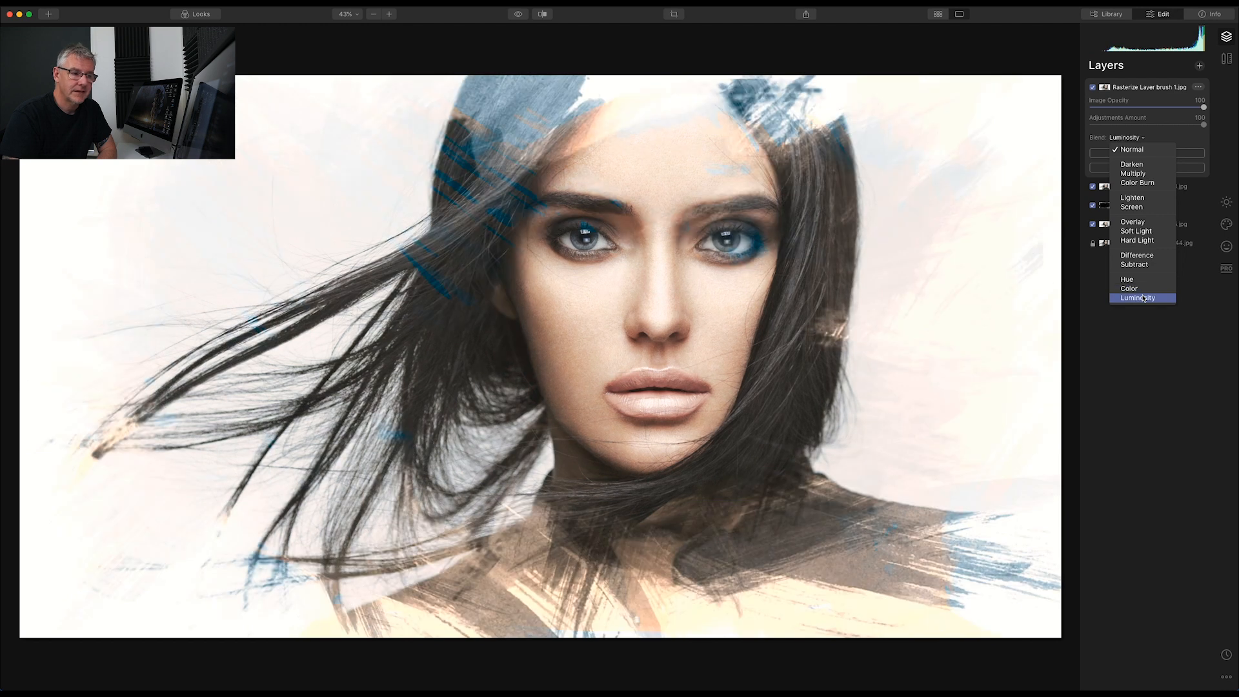